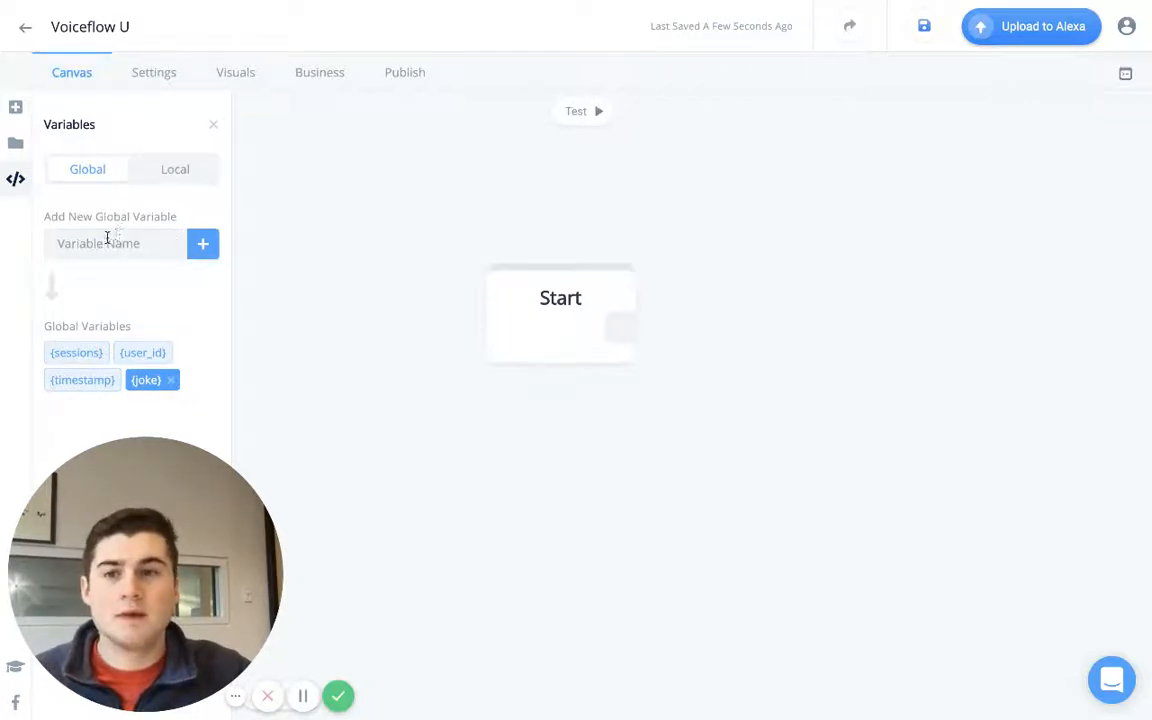
Add a global variable named name in the Variables panel
{"action": "left_click", "coordinate": [176, 168]}
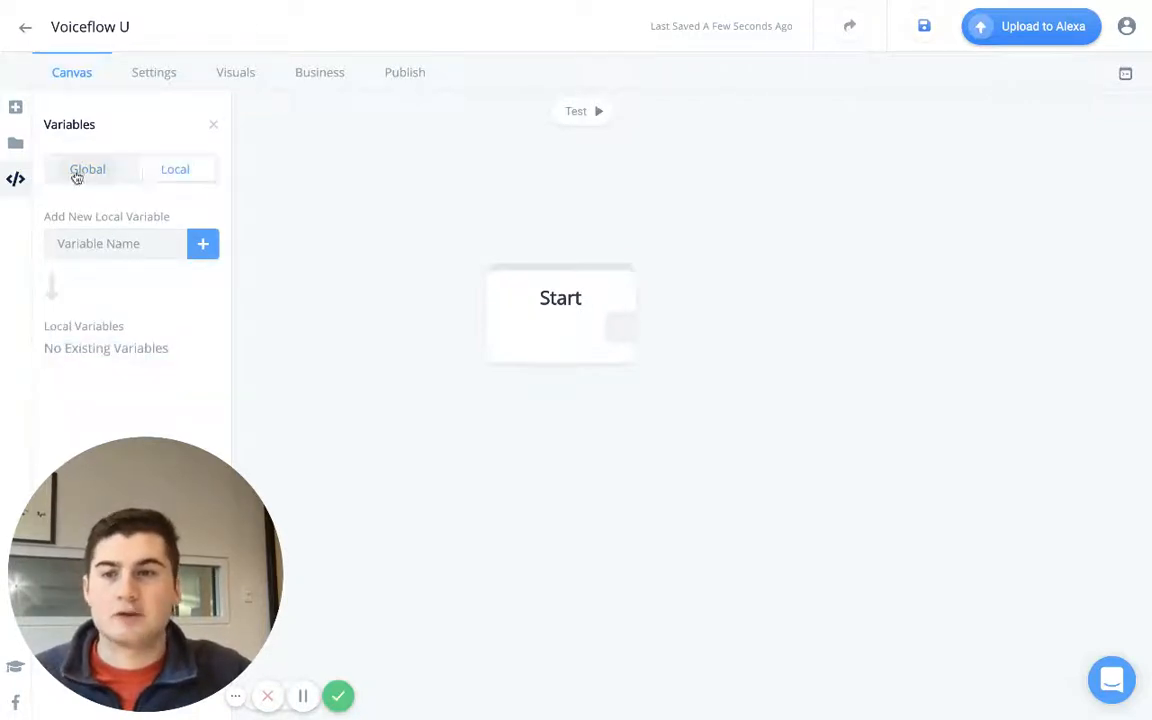
{"action": "left_click", "coordinate": [176, 168]}
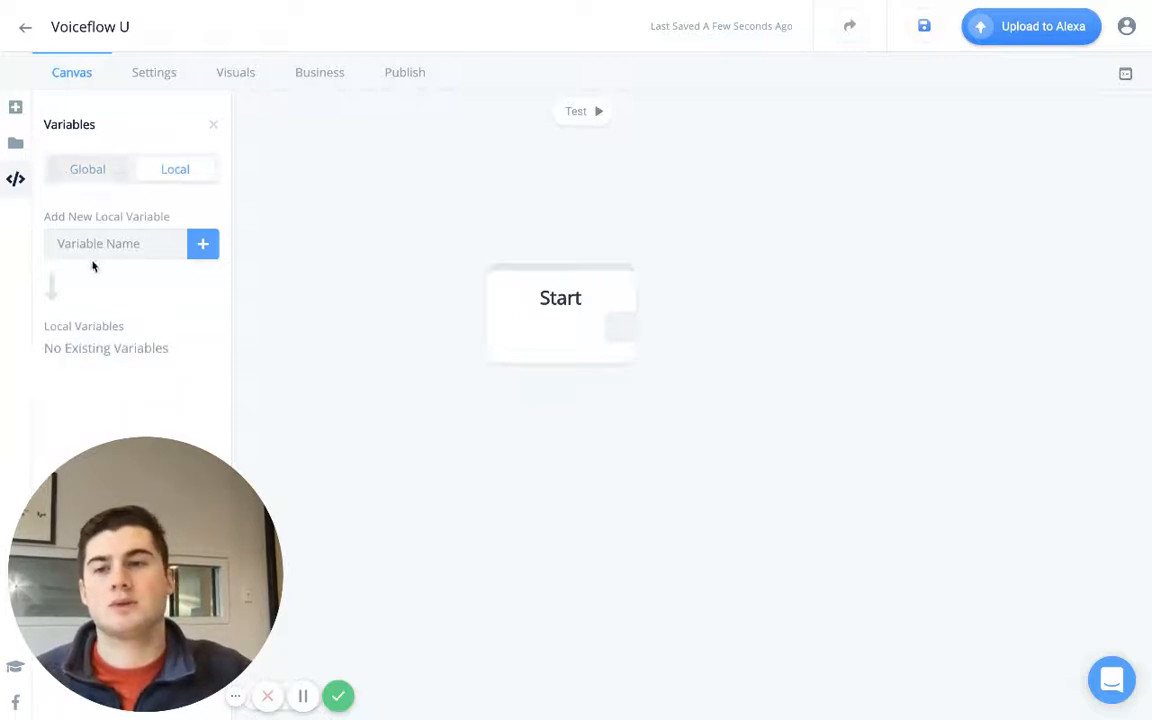
{"action": "left_click", "coordinate": [88, 168]}
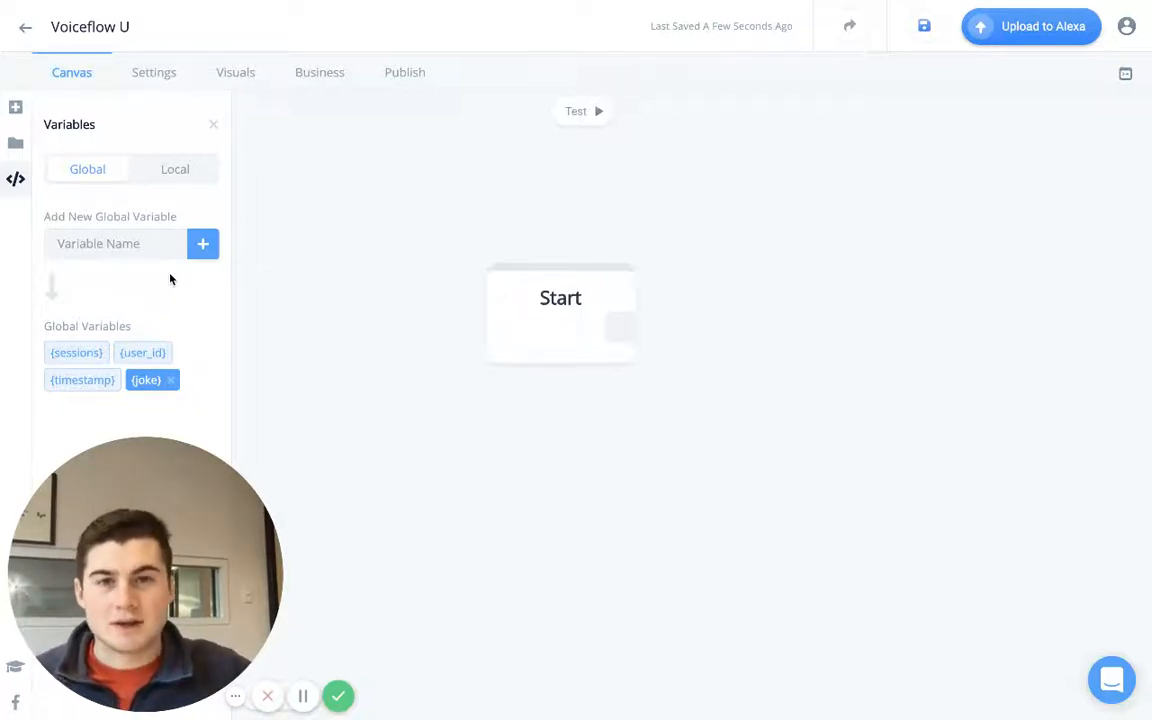
{"action": "mouse_move", "coordinate": [100, 150]}
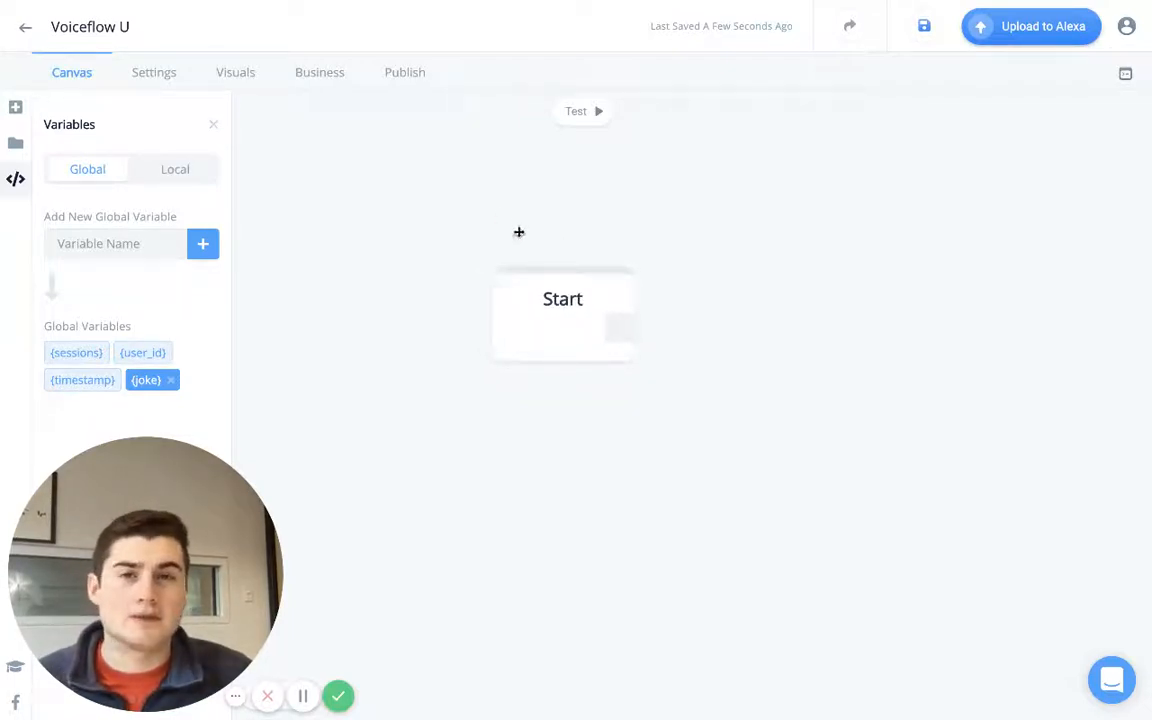
{"action": "left_click_drag", "start_coordinate": [562, 298], "coordinate": [576, 292]}
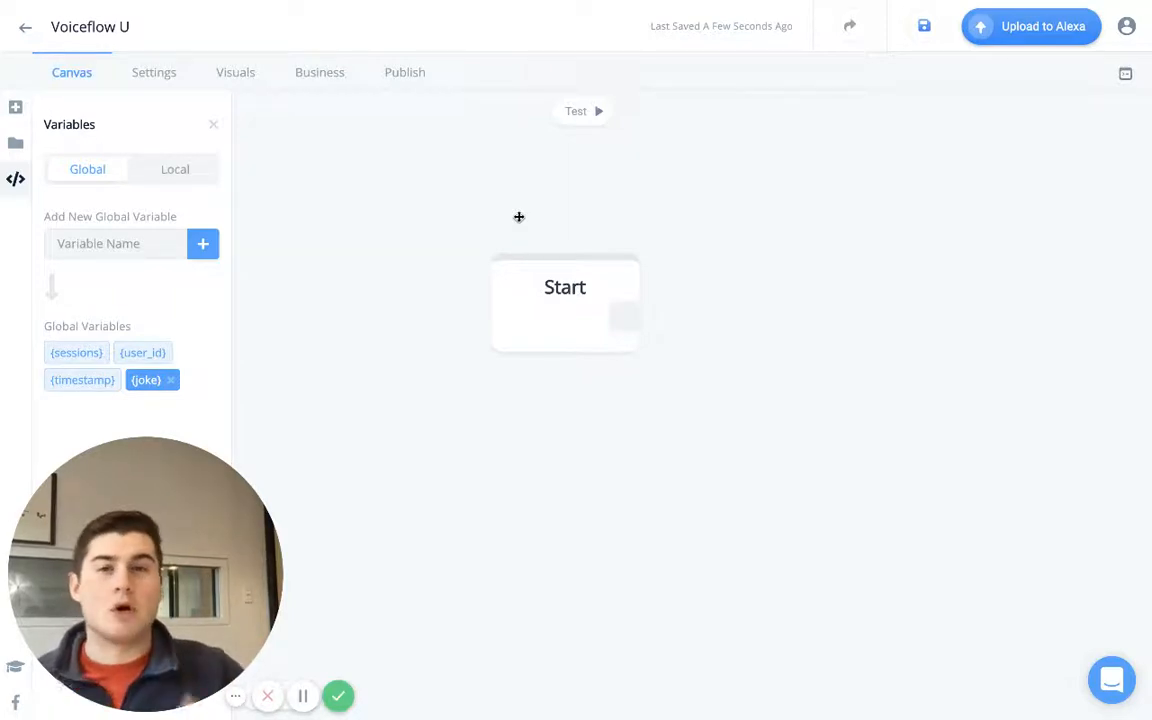
{"action": "mouse_move", "coordinate": [616, 192]}
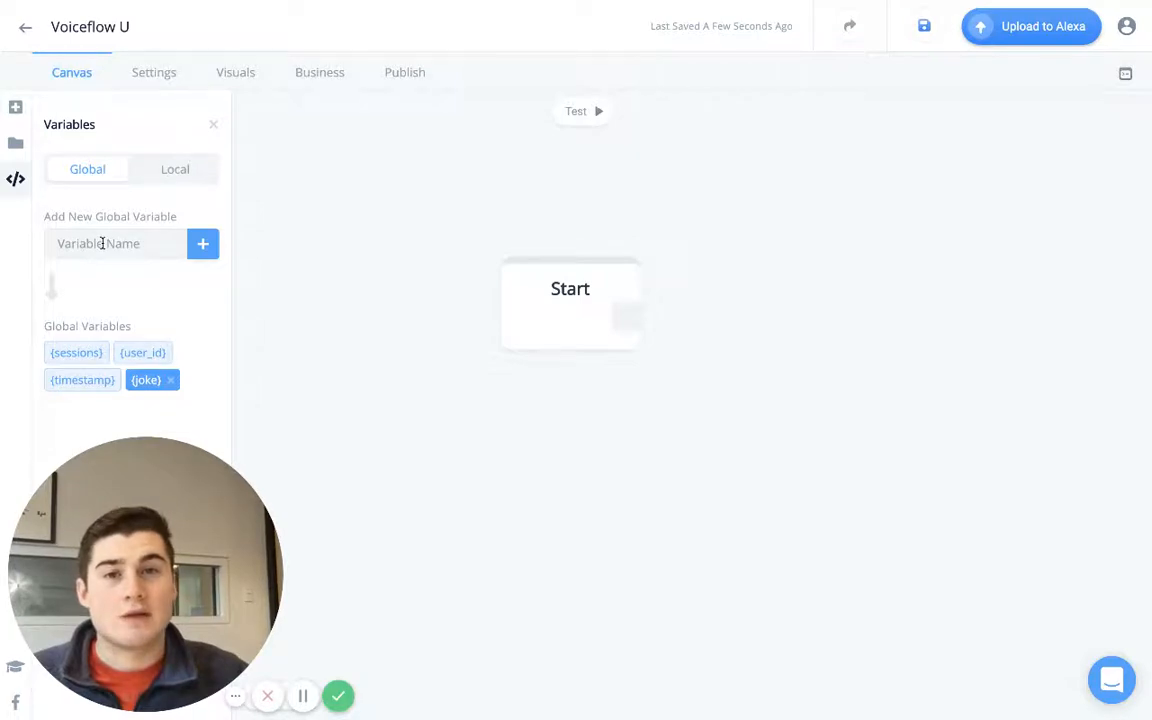
{"action": "type", "text": "NAME"}
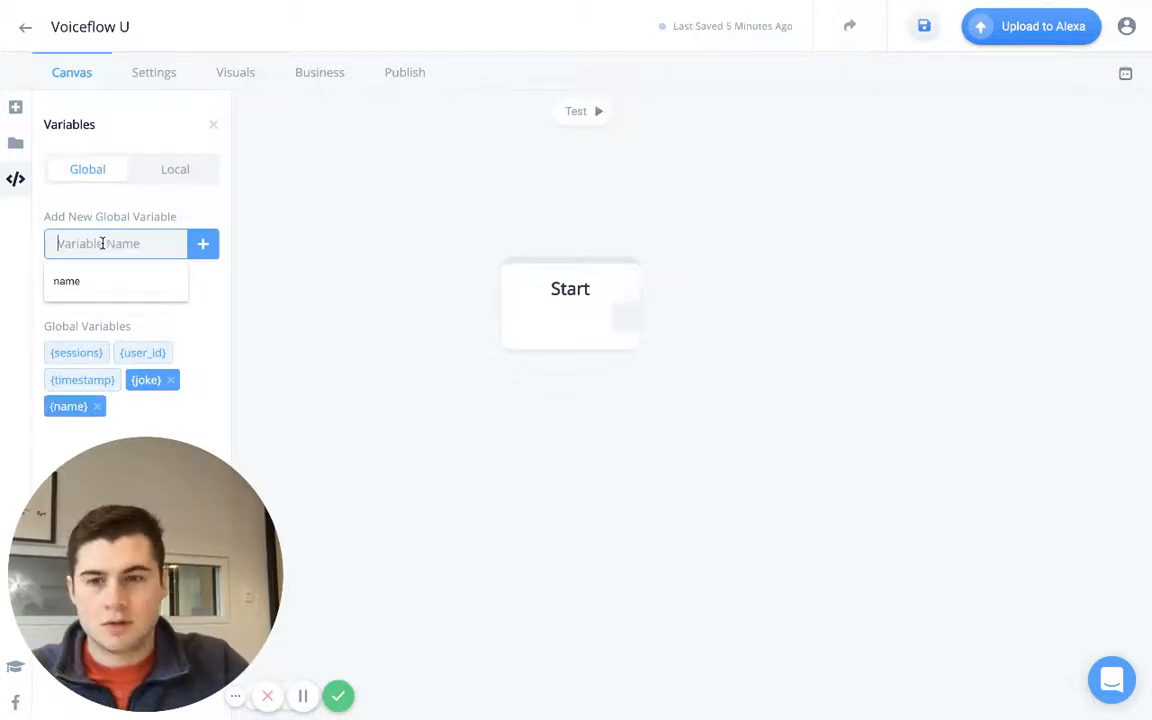
Add local variables num1 and num2, then return to the Global list
{"action": "left_click", "coordinate": [176, 168]}
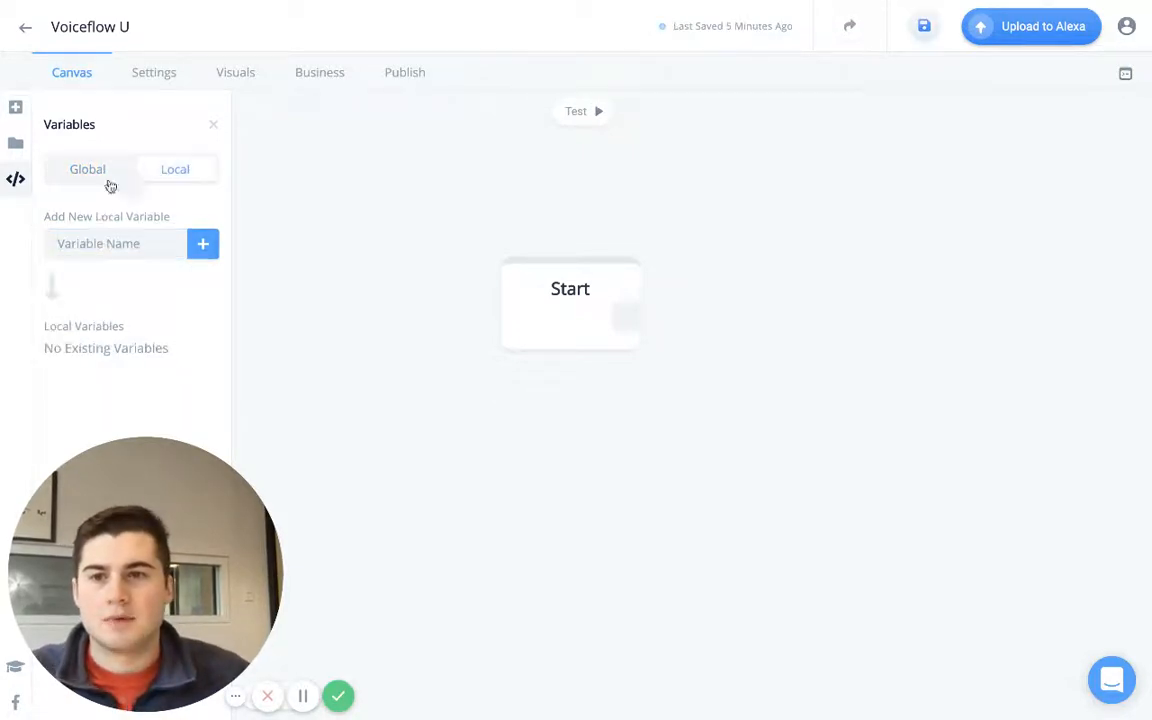
{"action": "left_click", "coordinate": [114, 244]}
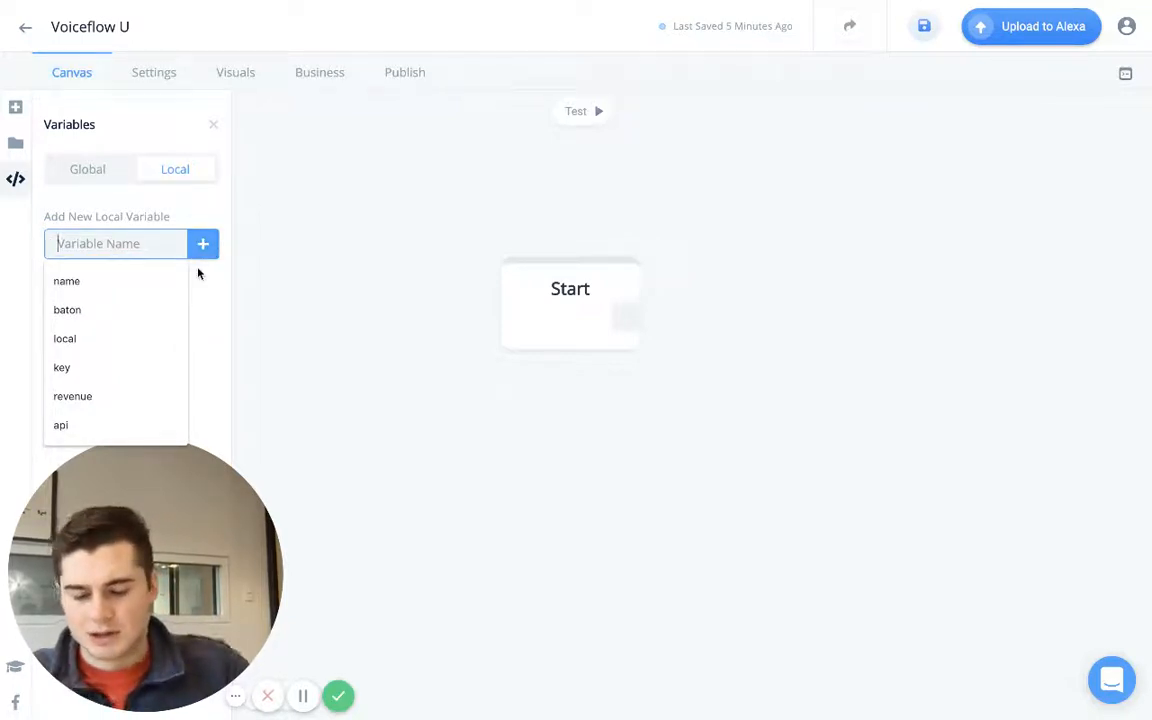
{"action": "type", "text": "nu"}
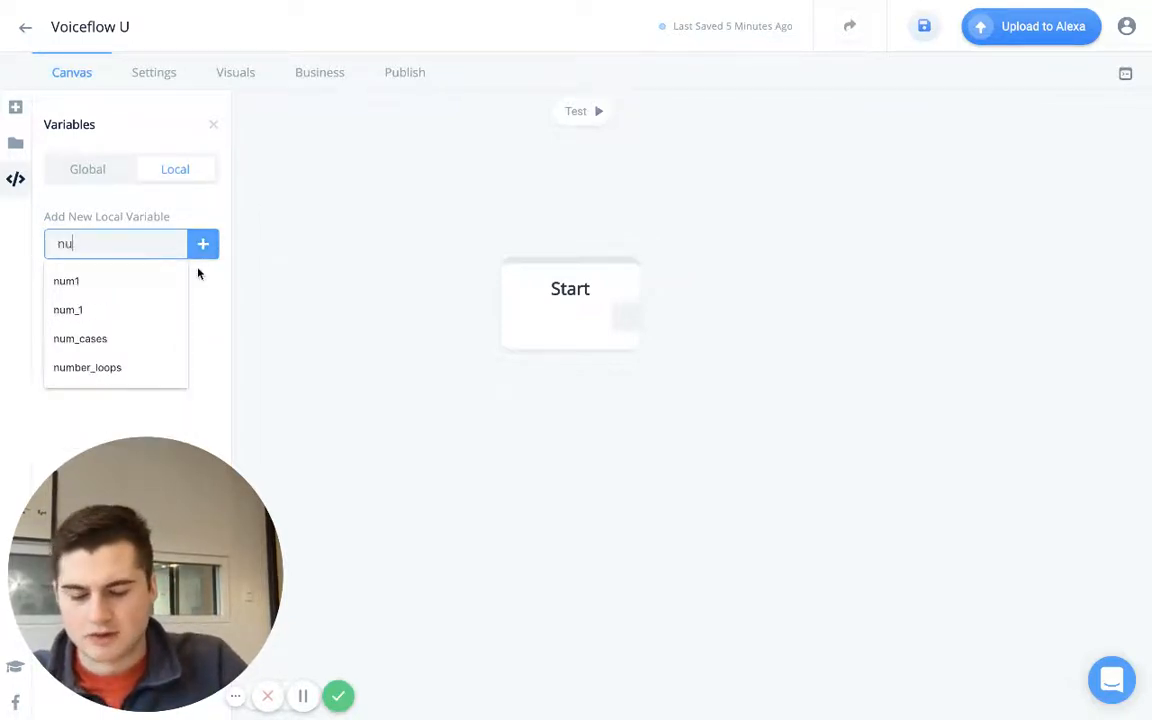
{"action": "type", "text": "m"}
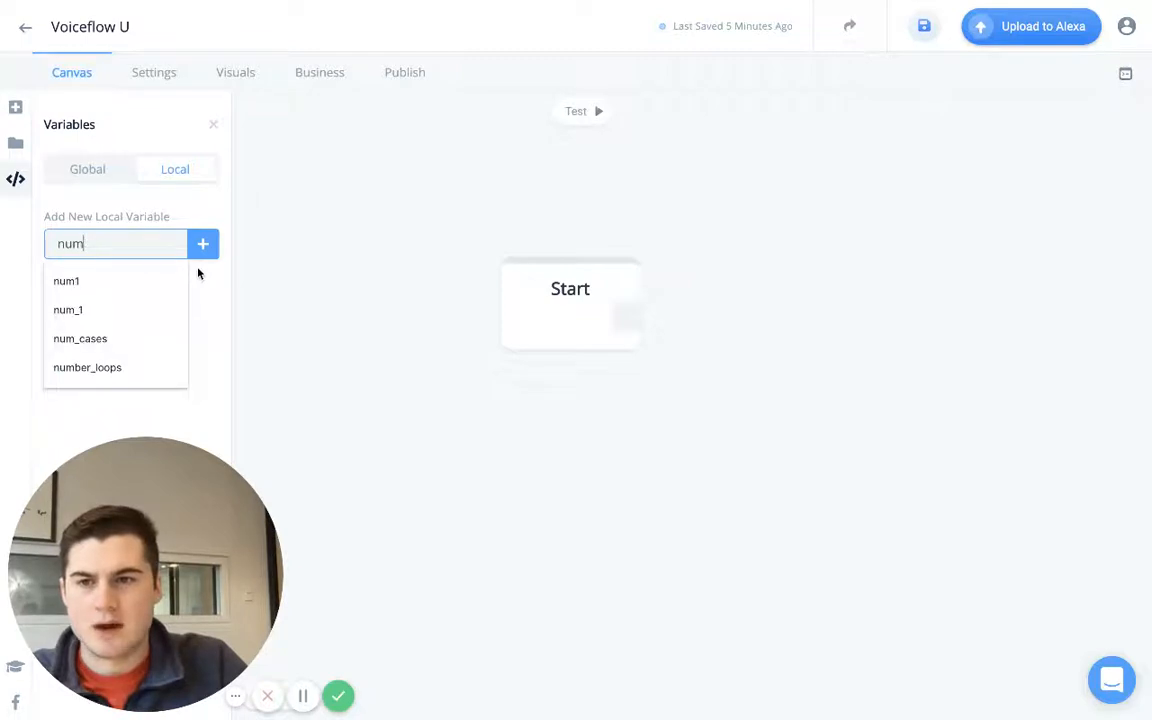
{"action": "left_click", "coordinate": [202, 244]}
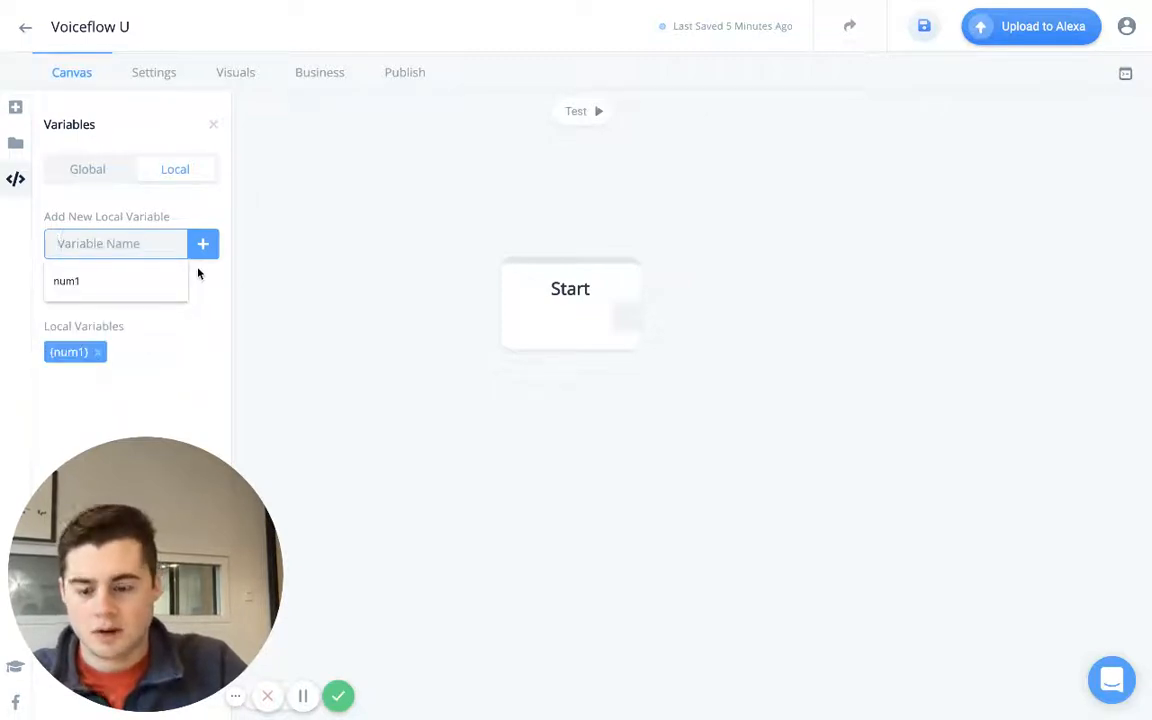
{"action": "left_click", "coordinate": [202, 244]}
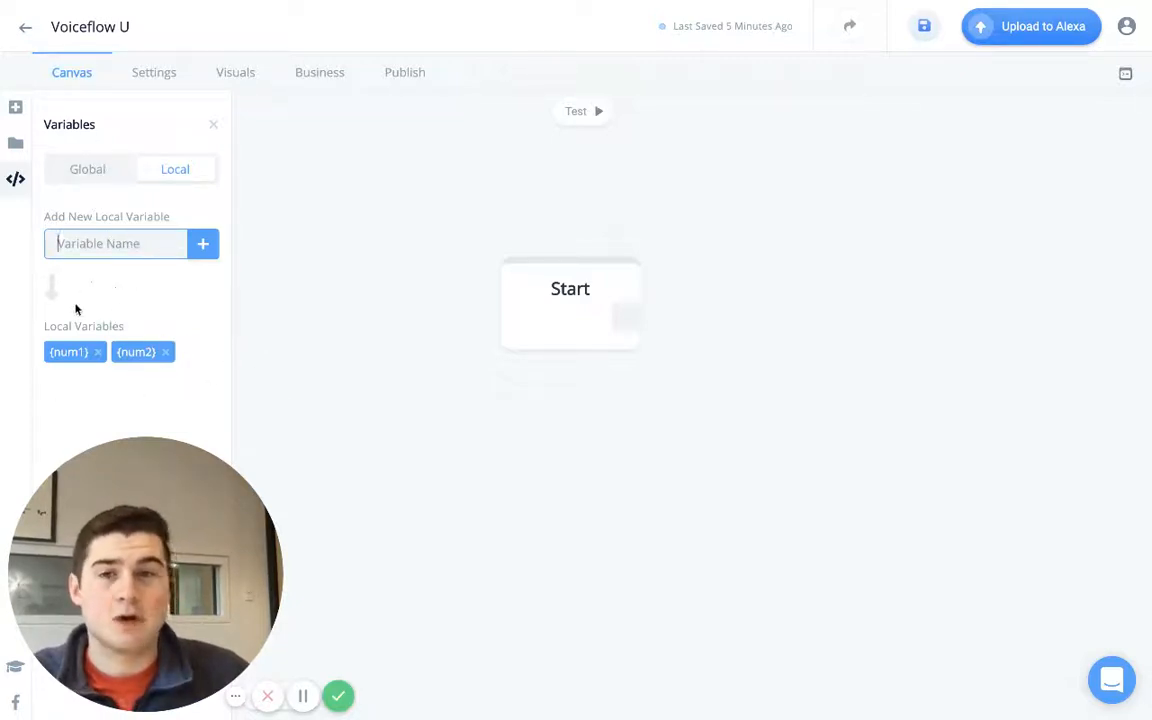
{"action": "left_click", "coordinate": [88, 168]}
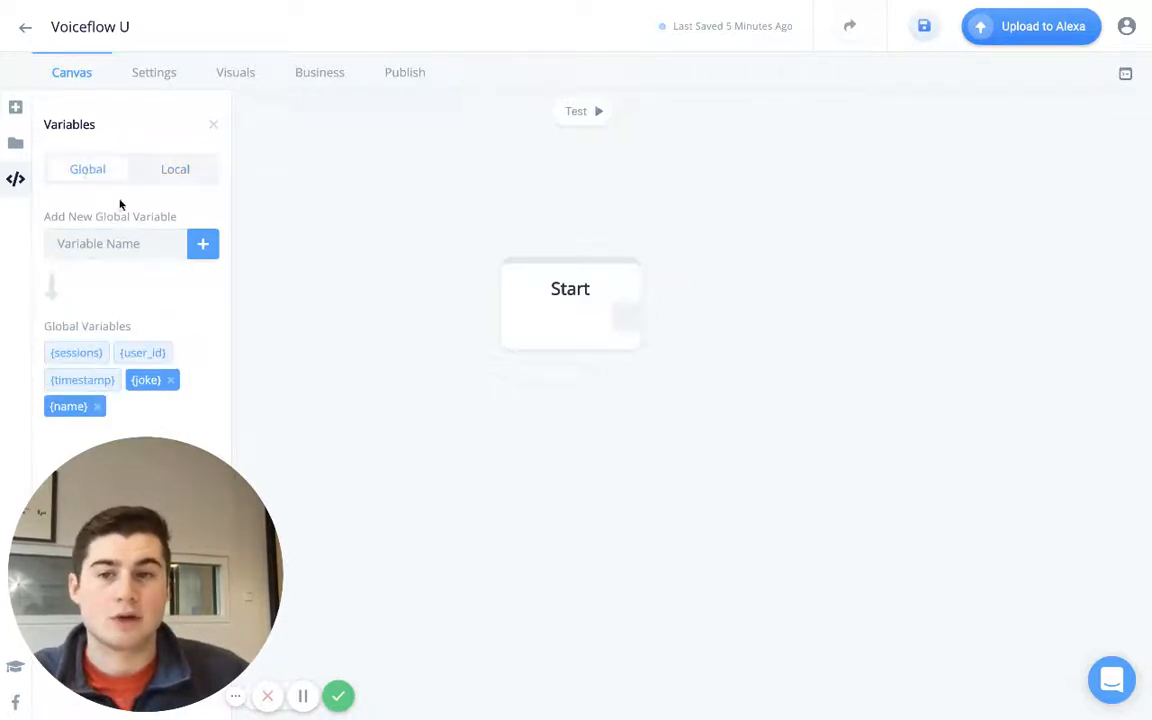
{"action": "mouse_move", "coordinate": [138, 392]}
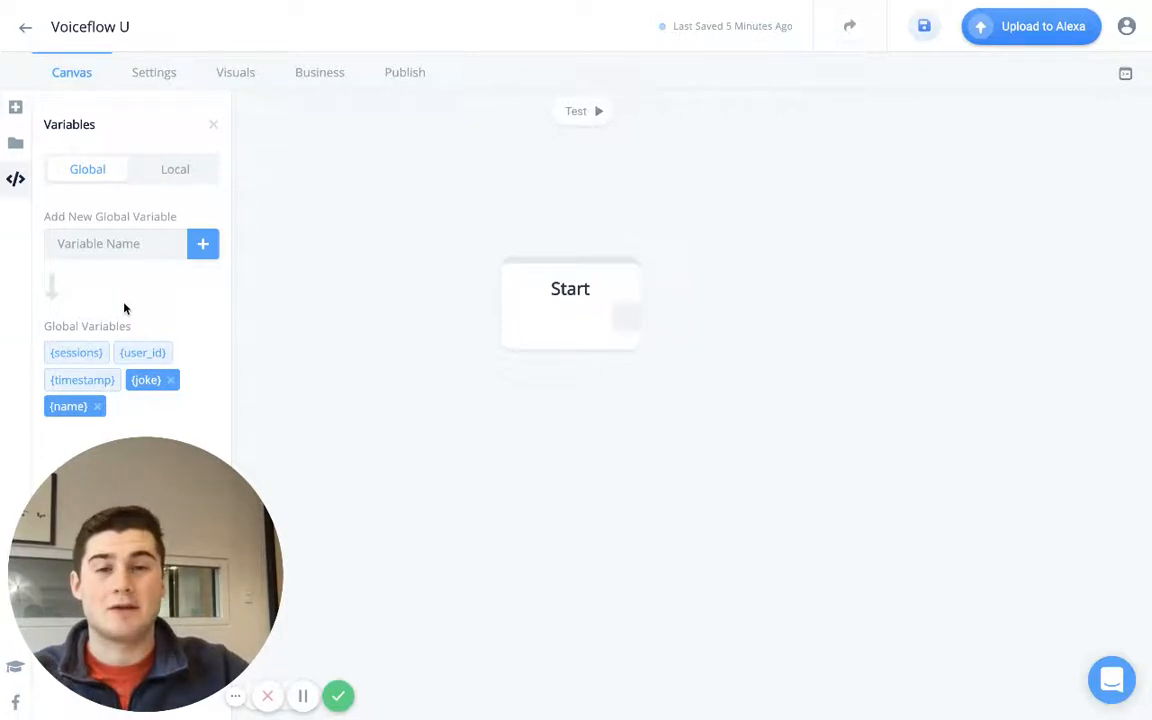
Place a Flow block from Advanced after Start and create a new flow for it
{"action": "left_click", "coordinate": [16, 108]}
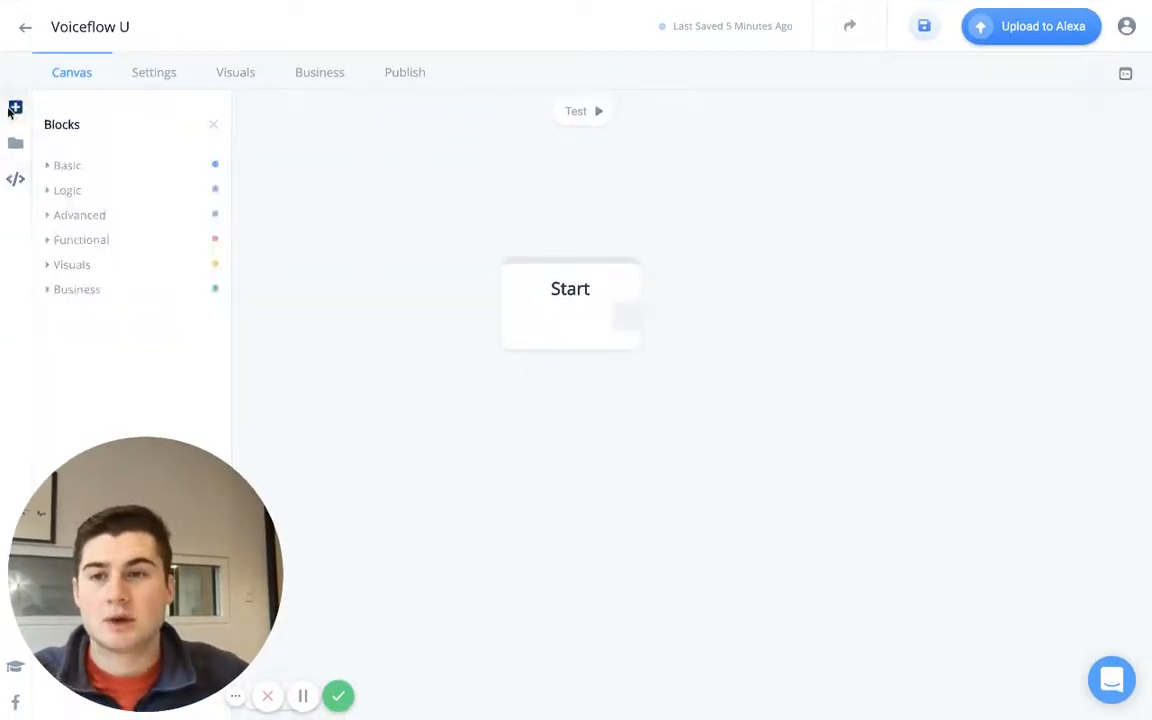
{"action": "left_click", "coordinate": [80, 214]}
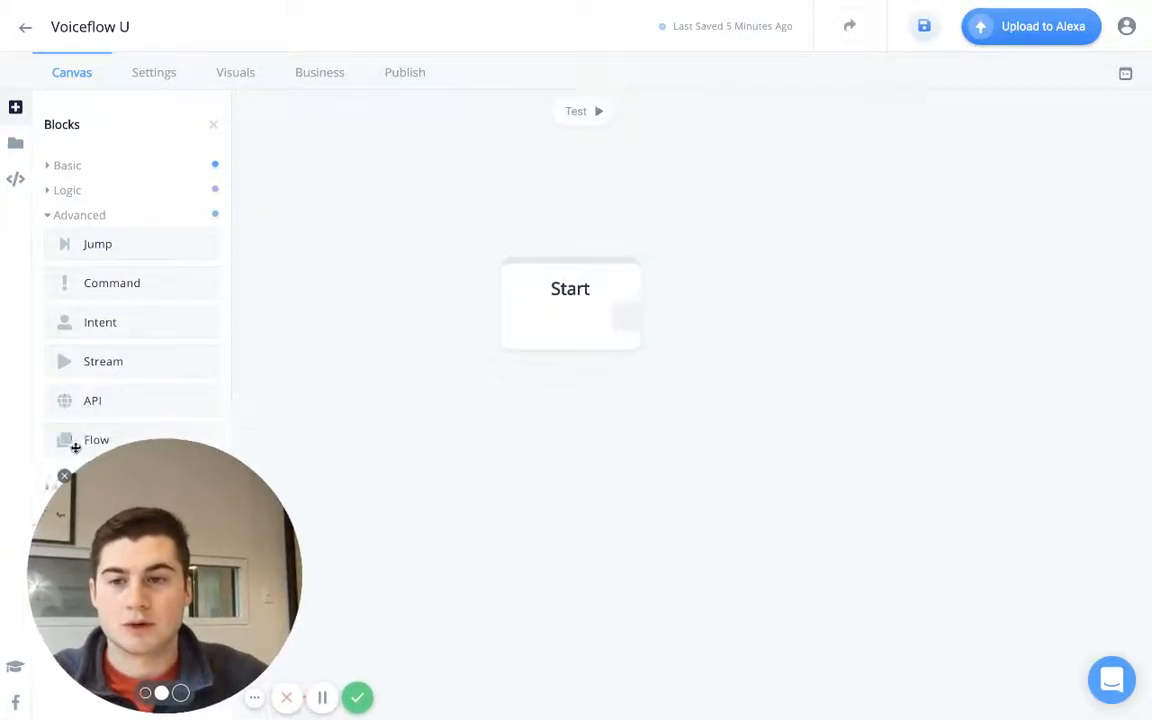
{"action": "mouse_move", "coordinate": [744, 290]}
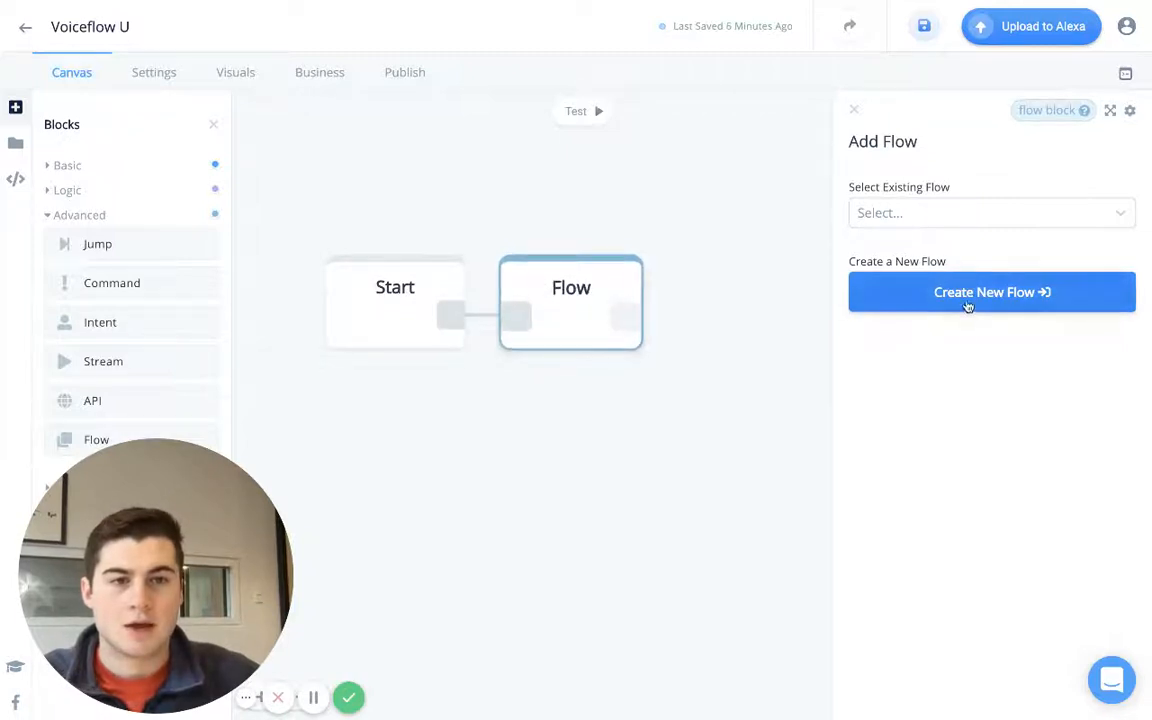
{"action": "left_click", "coordinate": [992, 292]}
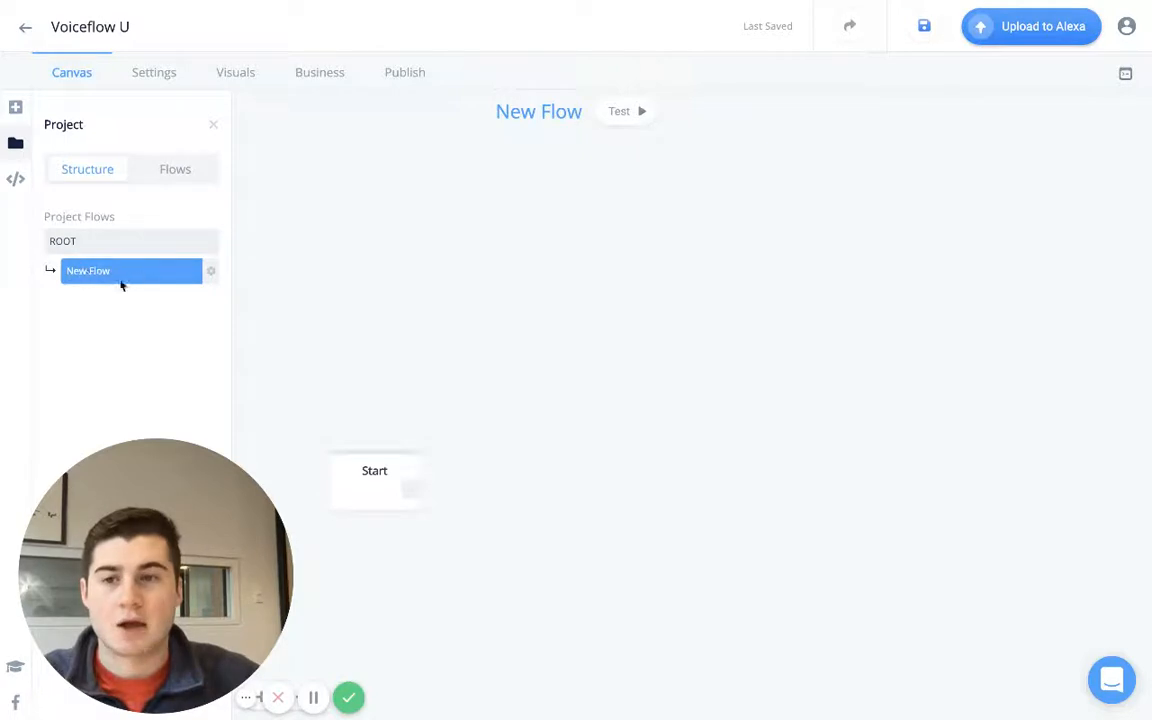
{"action": "mouse_move", "coordinate": [104, 248]}
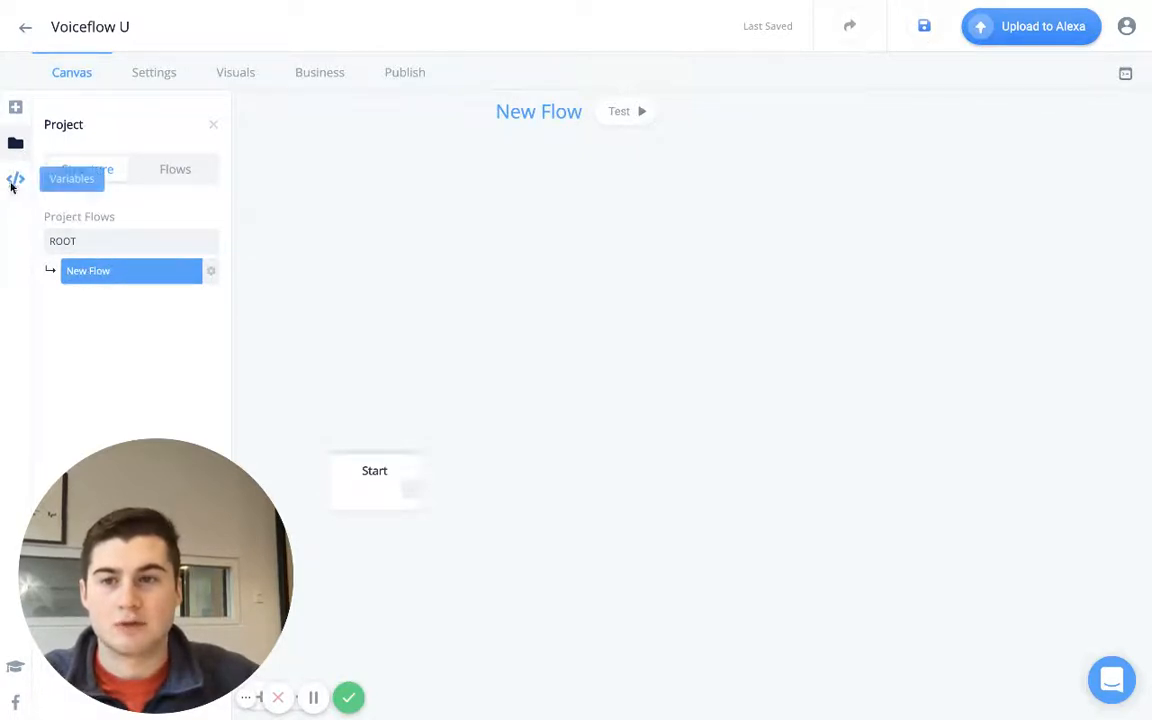
Add num1 as a local variable in the New Flow's Variables panel
{"action": "left_click", "coordinate": [72, 178]}
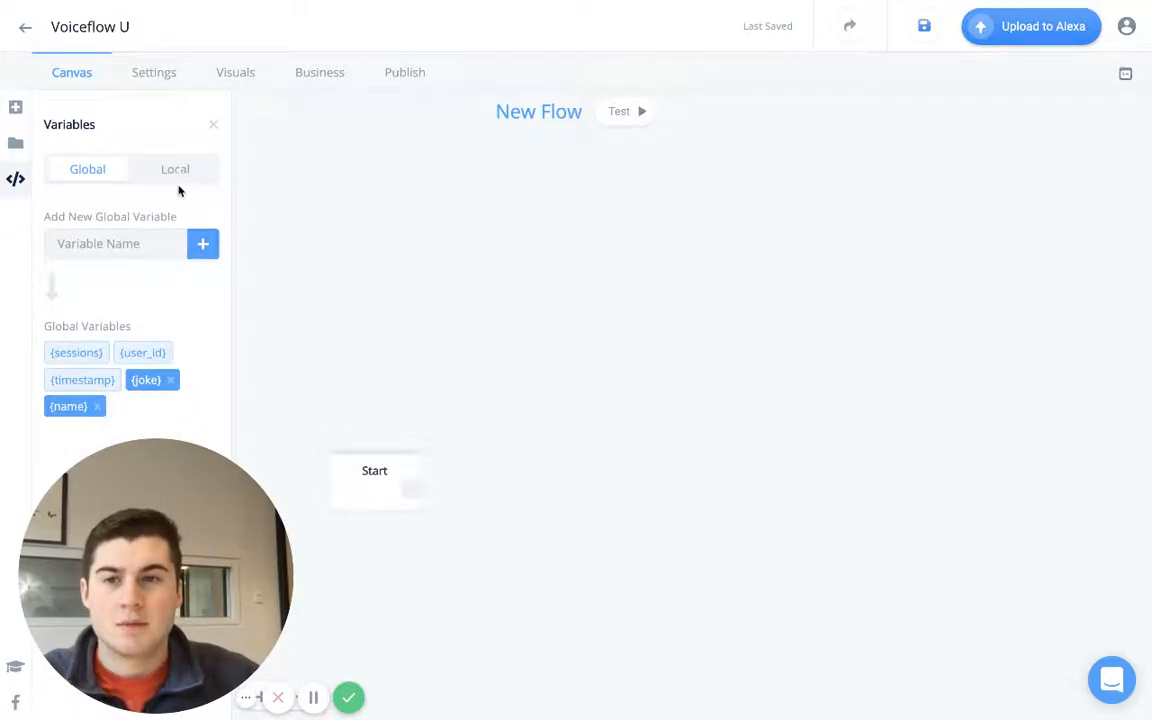
{"action": "left_click", "coordinate": [176, 168]}
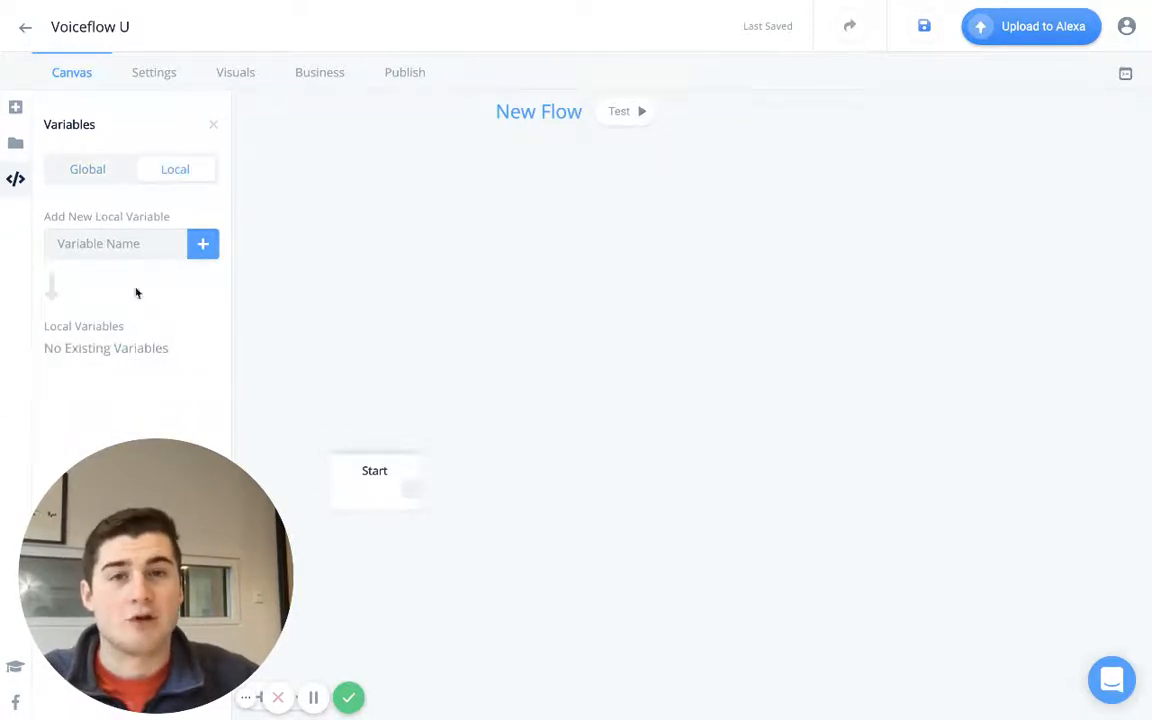
{"action": "left_click", "coordinate": [116, 244]}
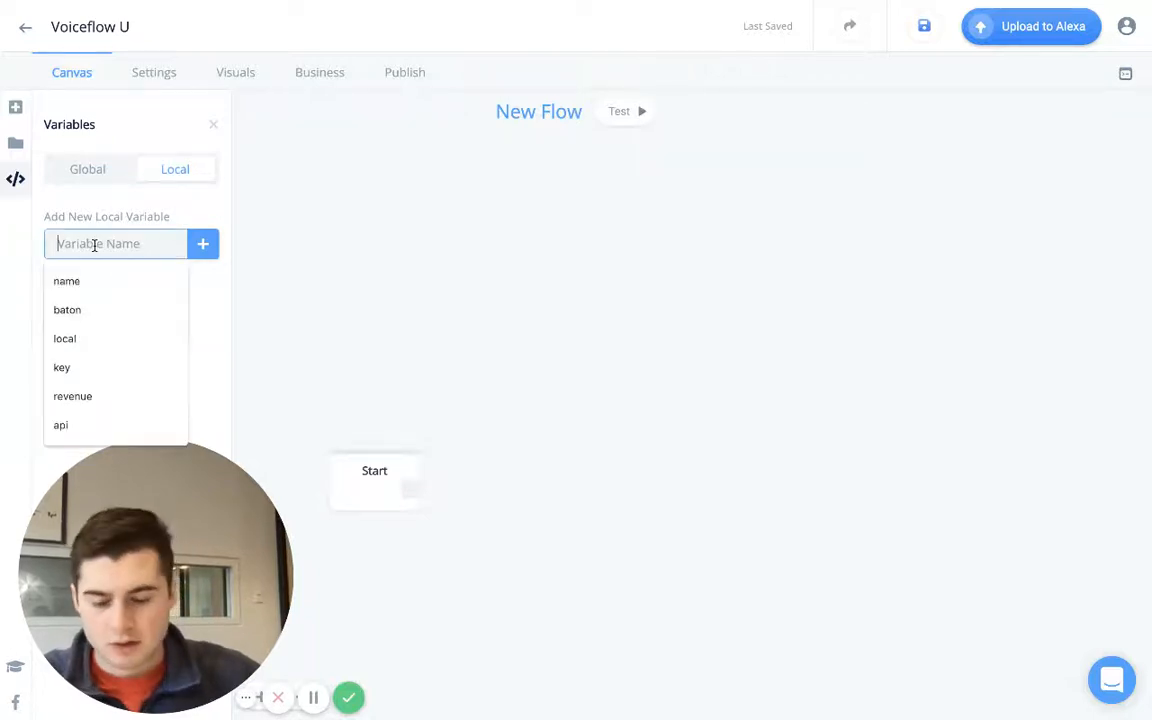
{"action": "type", "text": "num1"}
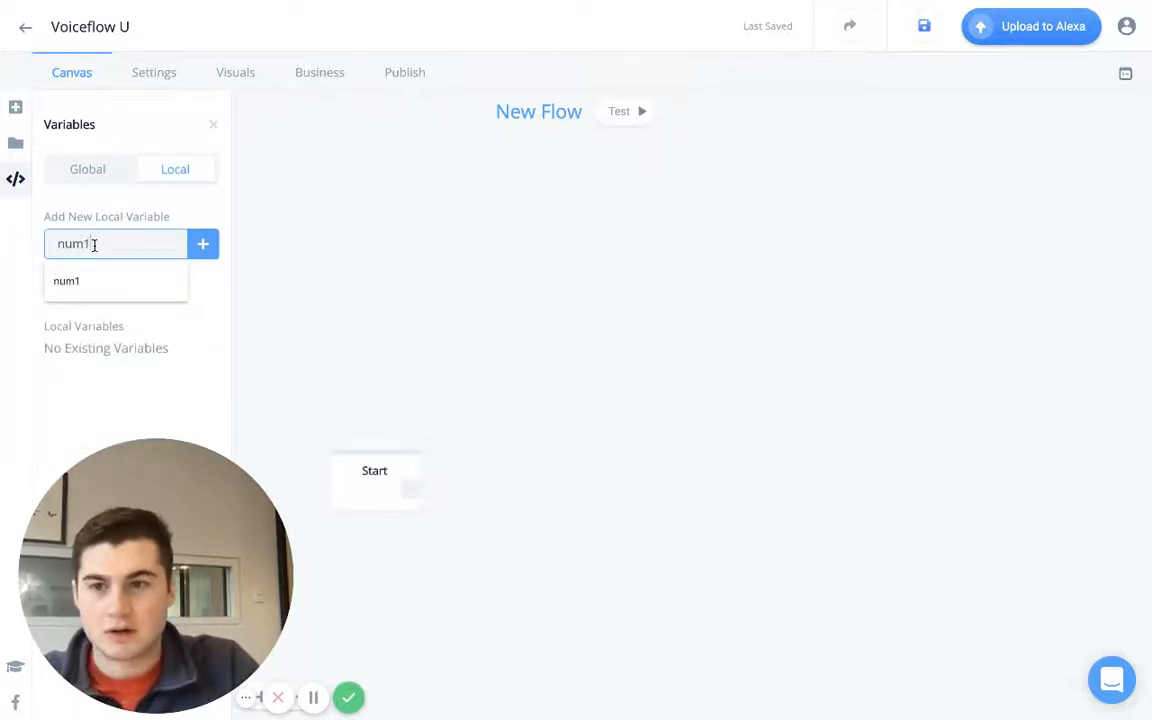
{"action": "left_click", "coordinate": [204, 244]}
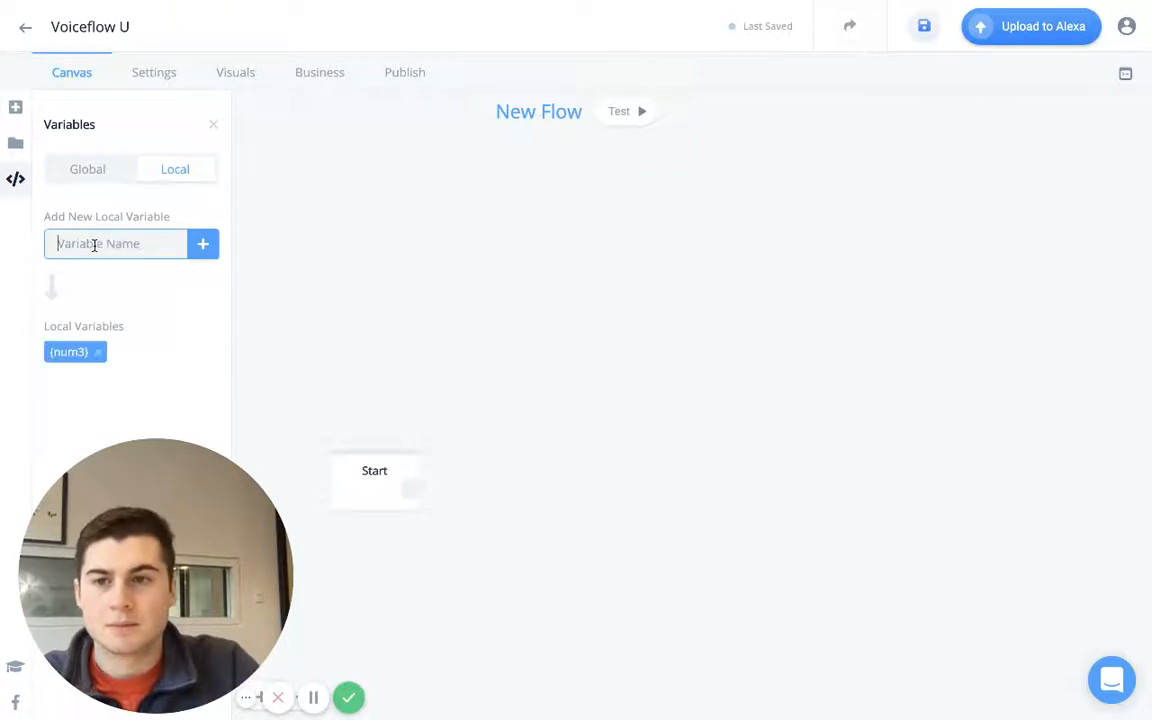
Switch to the ROOT flow, check its global variables and show the block library
{"action": "left_click", "coordinate": [16, 144]}
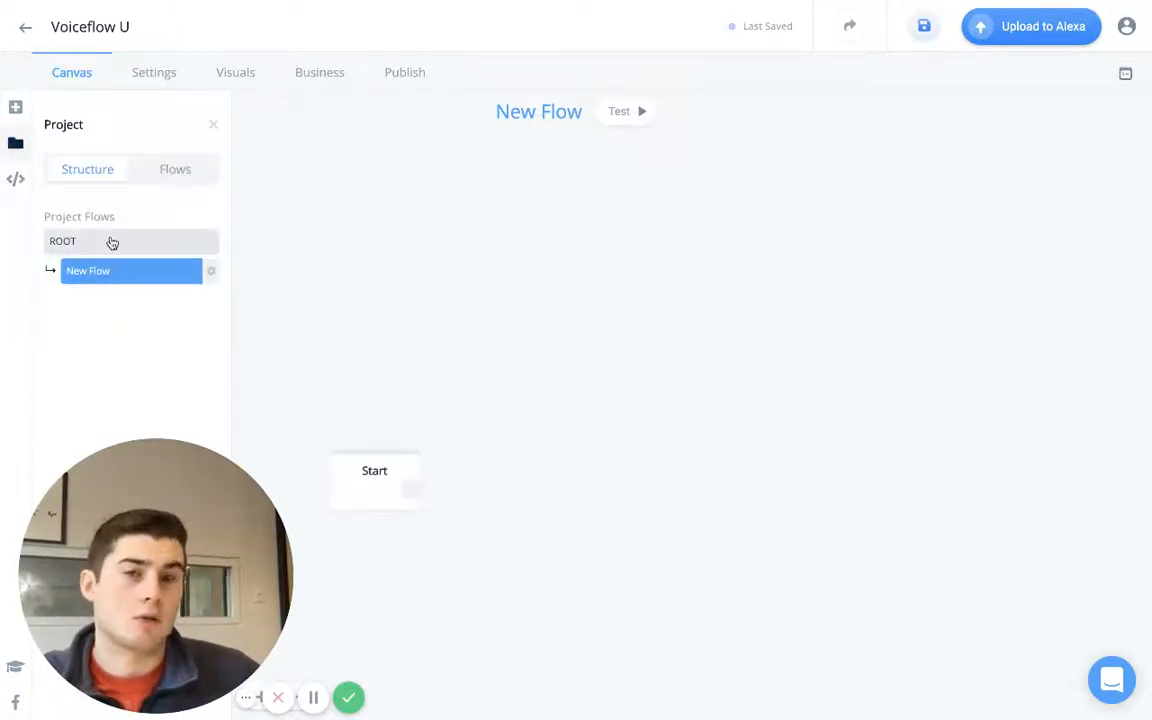
{"action": "left_click", "coordinate": [62, 240]}
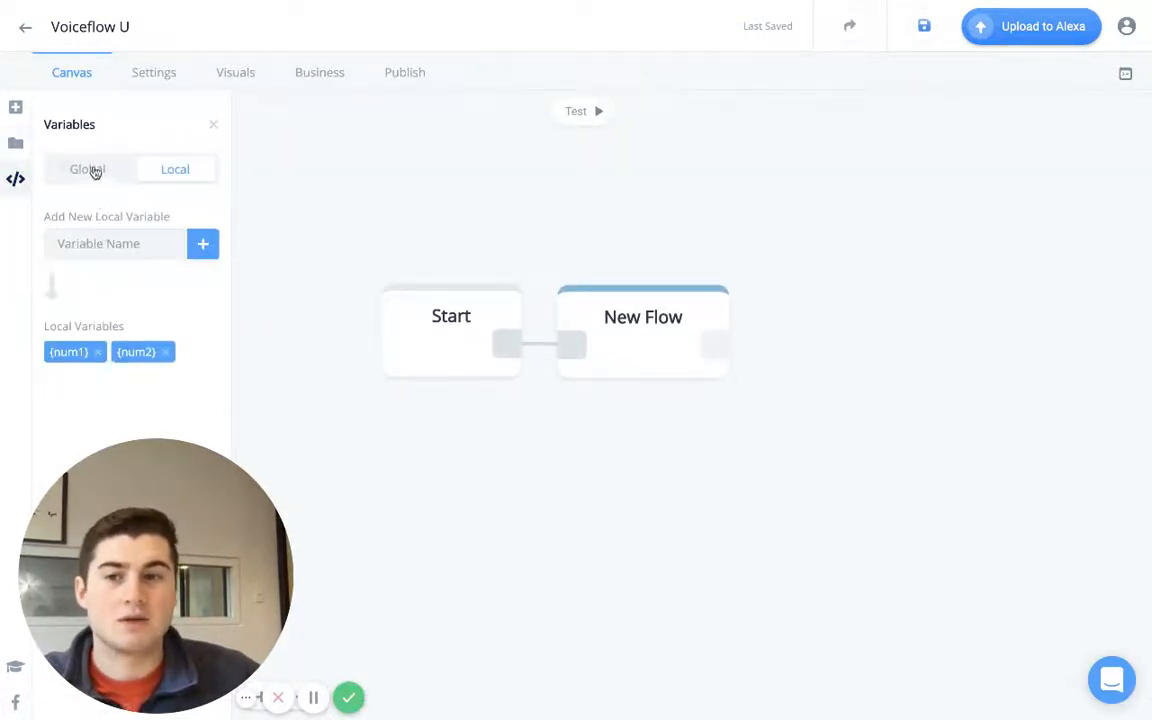
{"action": "left_click", "coordinate": [88, 168]}
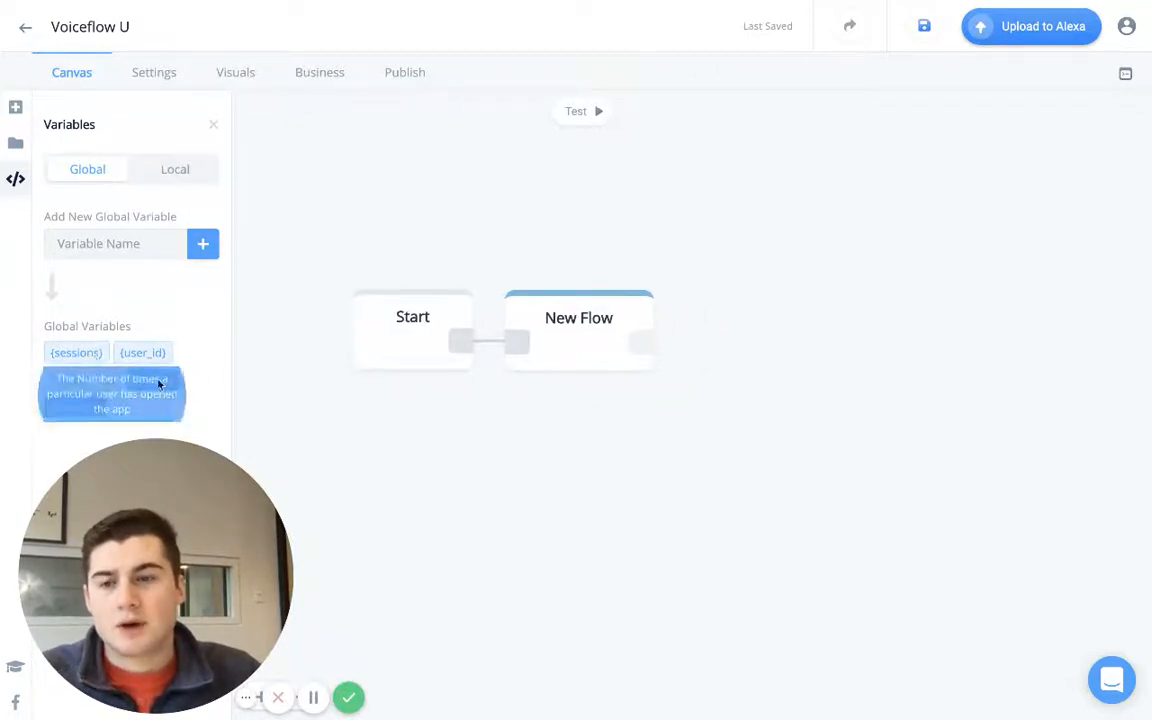
{"action": "left_click", "coordinate": [580, 330]}
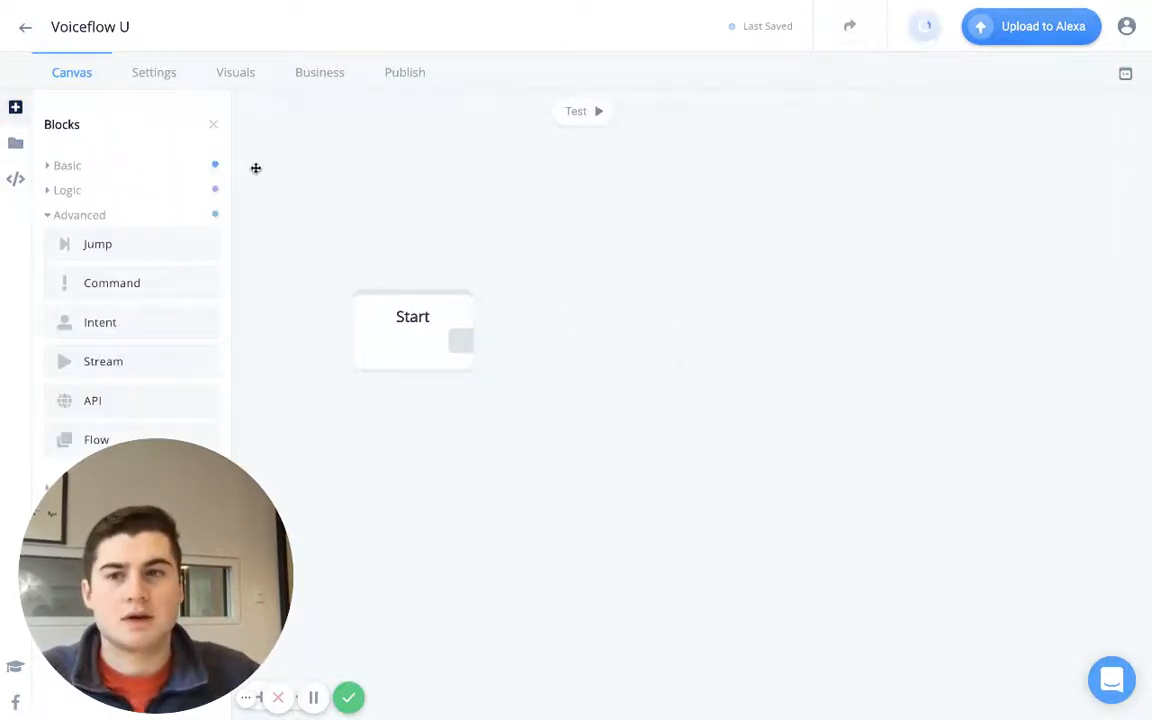
Select the ROOT flow and place a Speak block connected after Start
{"action": "left_click", "coordinate": [16, 144]}
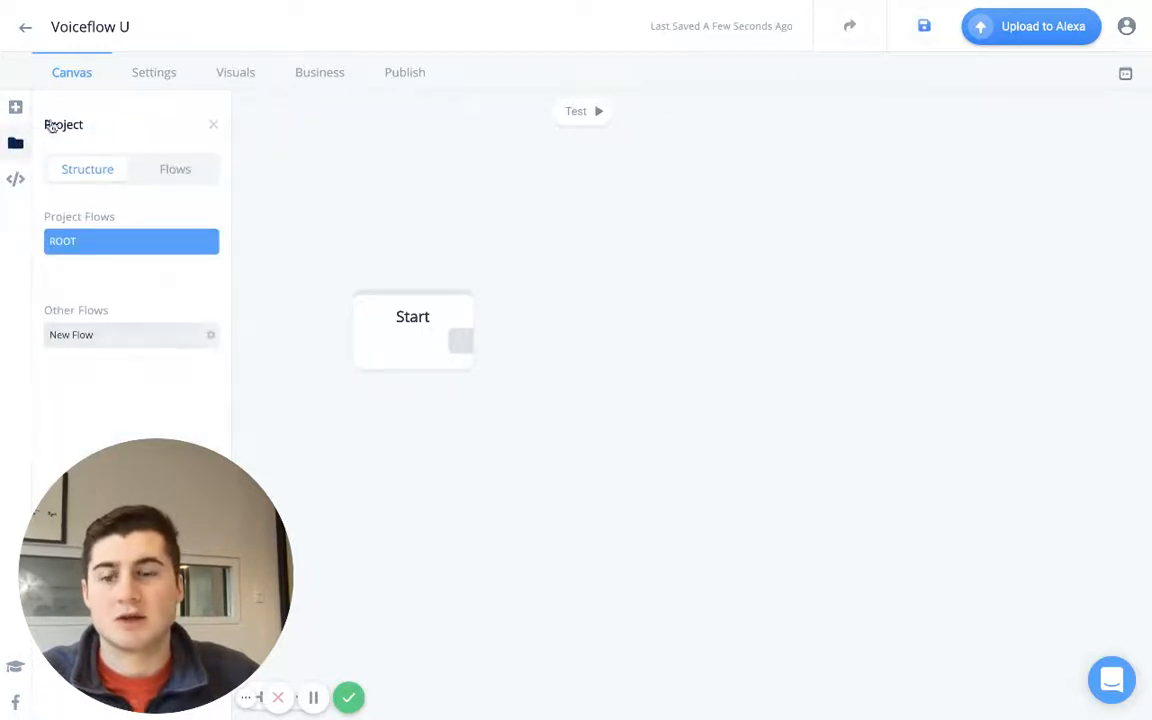
{"action": "left_click", "coordinate": [16, 108]}
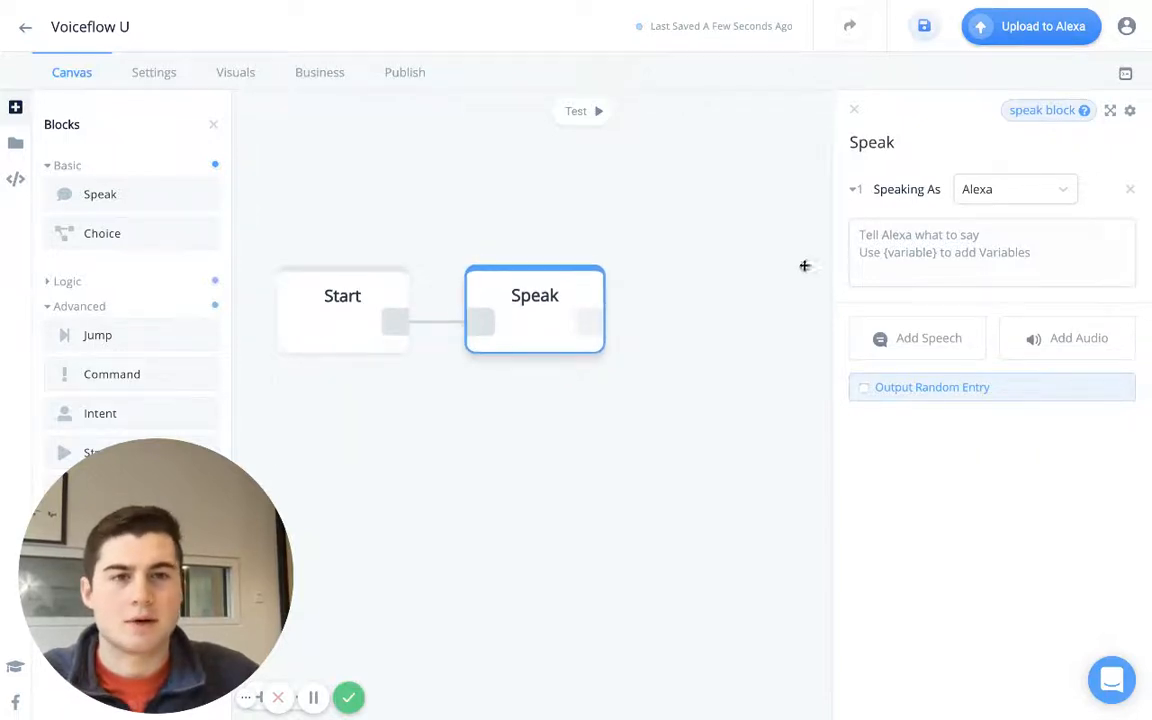
Make the Speak block say "Hi there, what is your favorite number?" in the Brian voice
{"action": "type", "text": "Hi"}
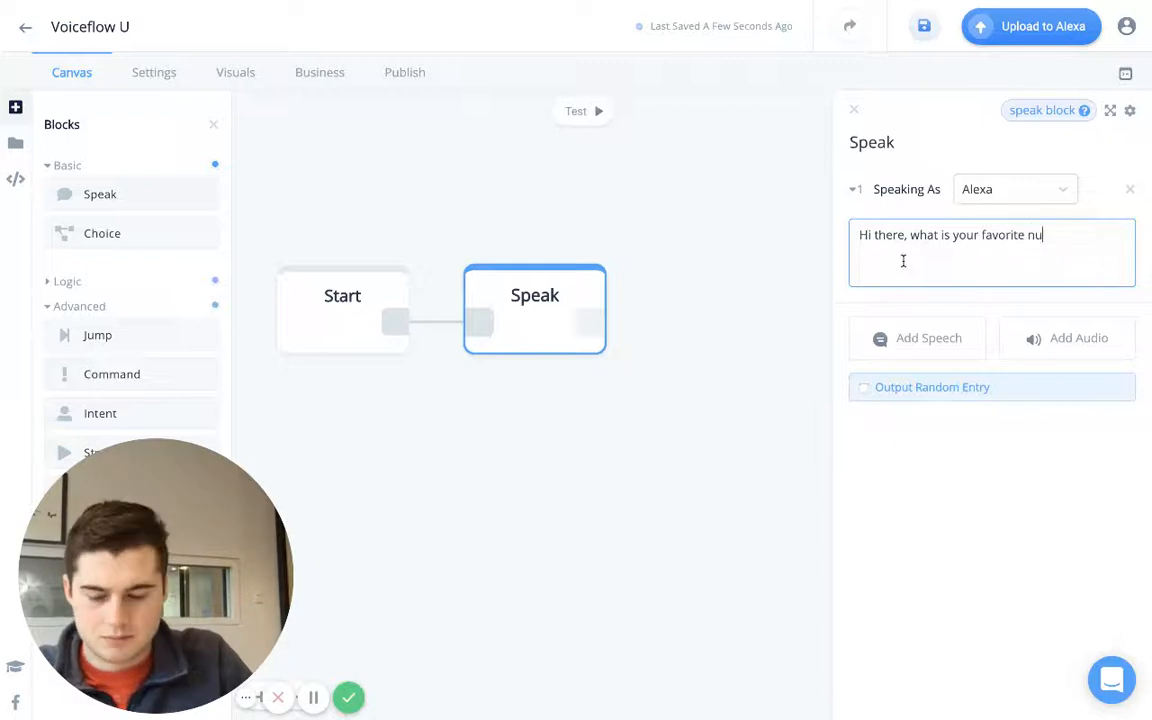
{"action": "type", "text": "mber?"}
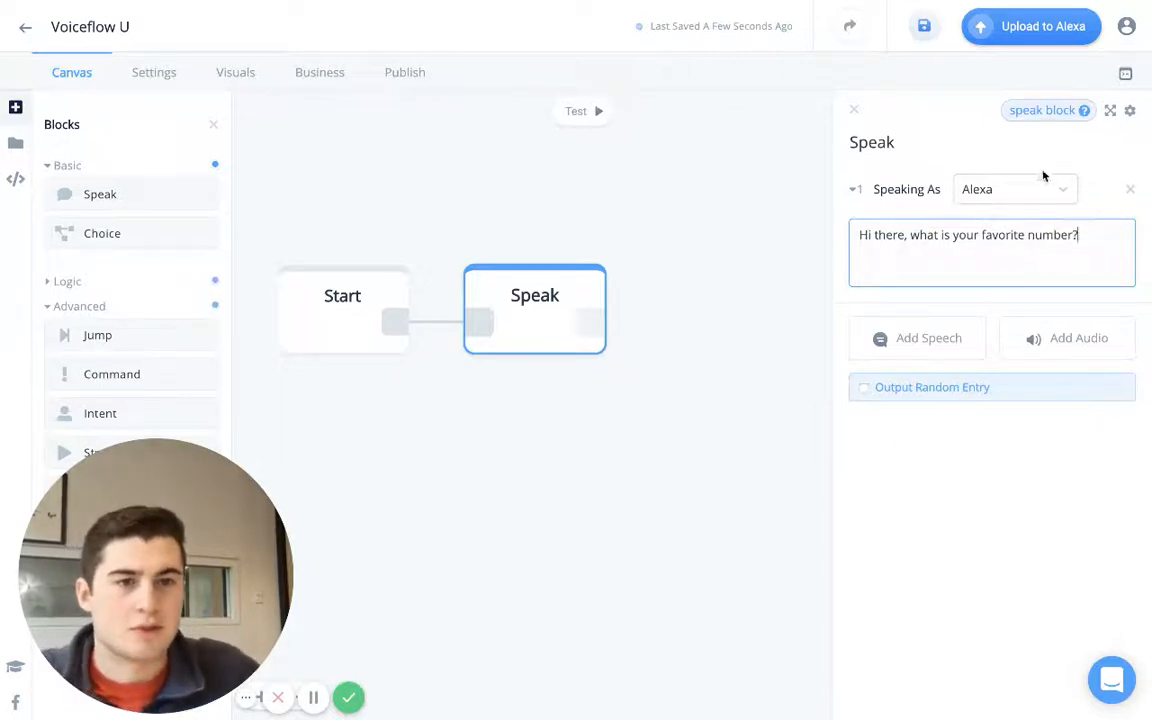
{"action": "type", "text": "br"}
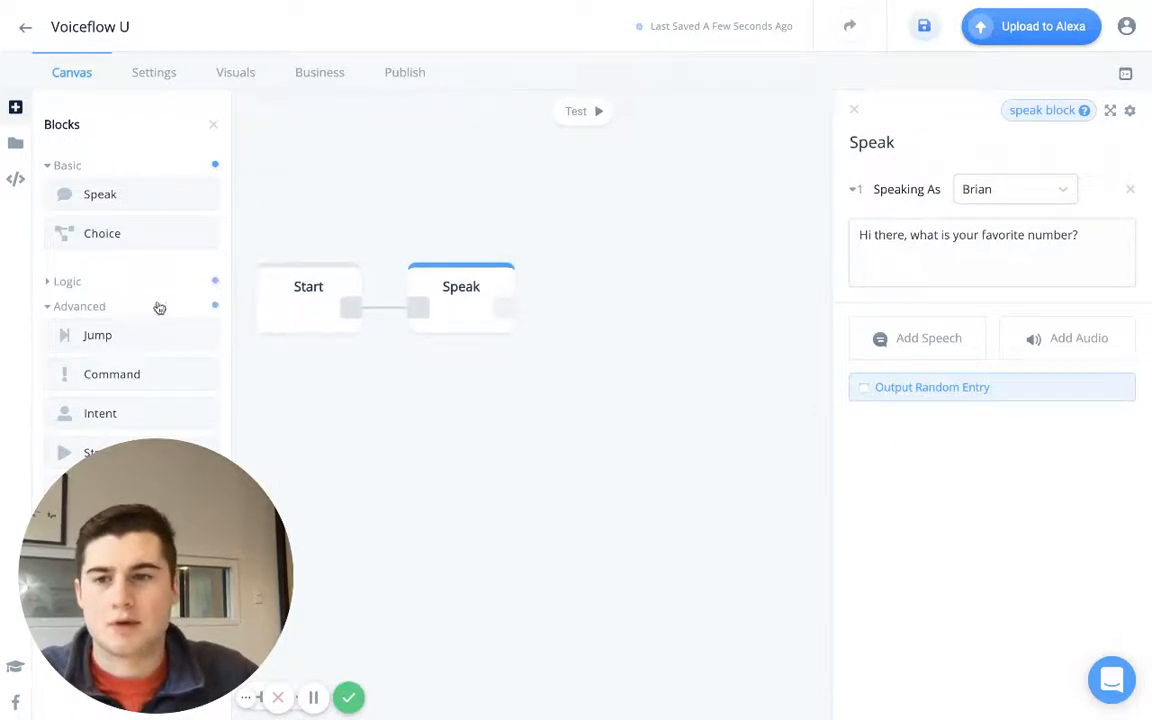
Expand the Logic block category in the library
{"action": "left_click", "coordinate": [80, 306]}
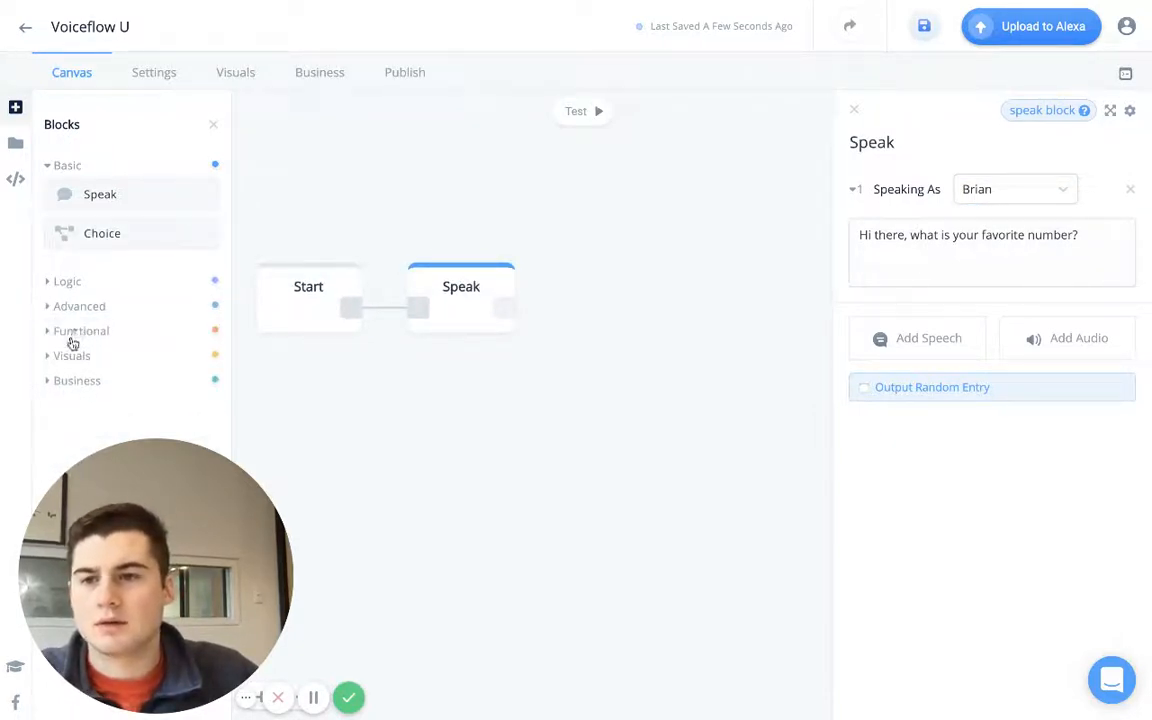
{"action": "left_click", "coordinate": [80, 306]}
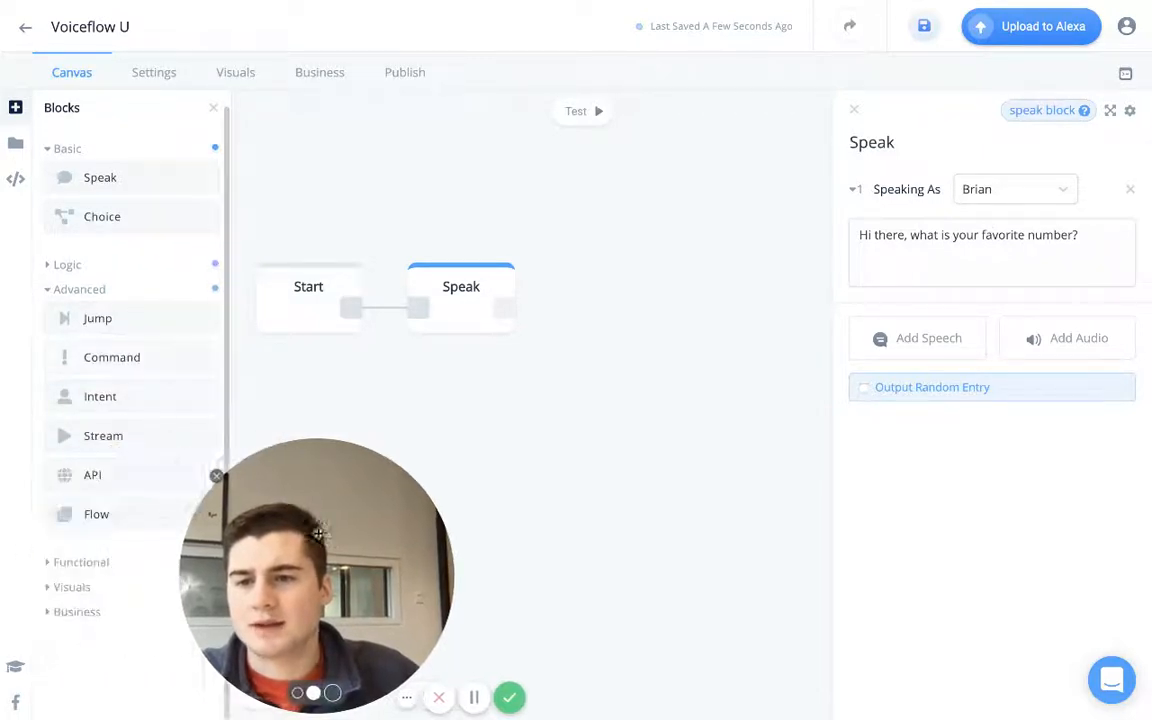
{"action": "left_click", "coordinate": [68, 264]}
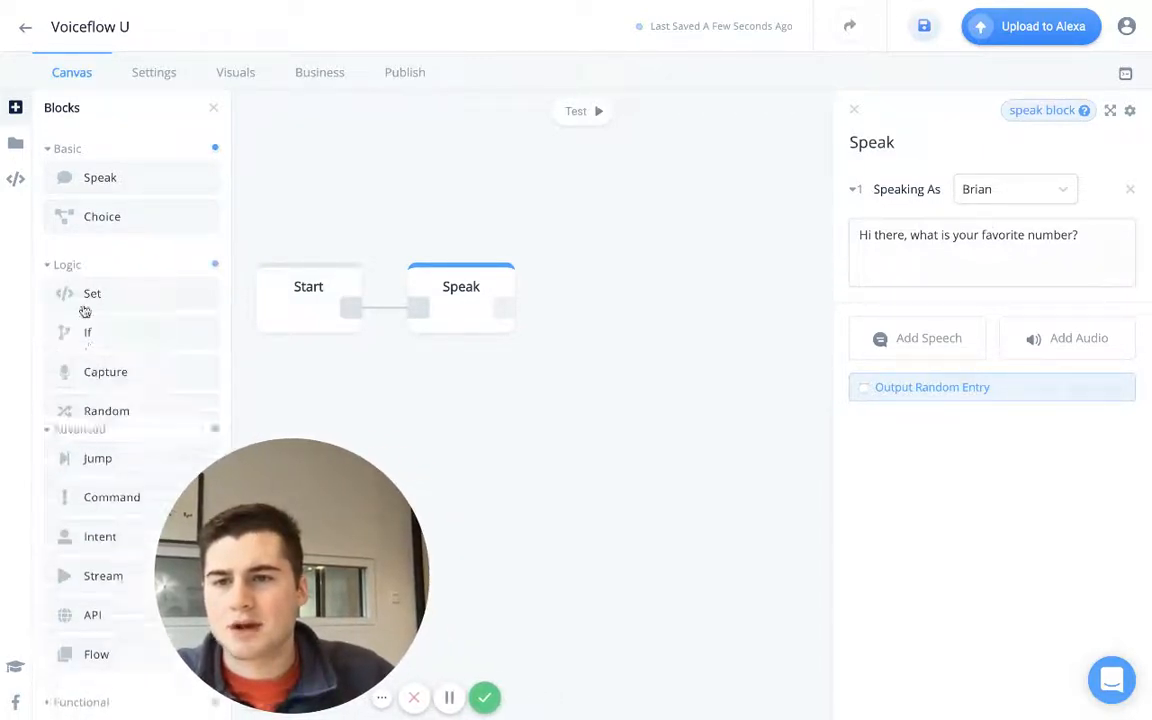
Add a Capture block after Speak storing the reply in num1, with a Speak block following
{"action": "left_click_drag", "start_coordinate": [104, 370], "coordinate": [628, 306]}
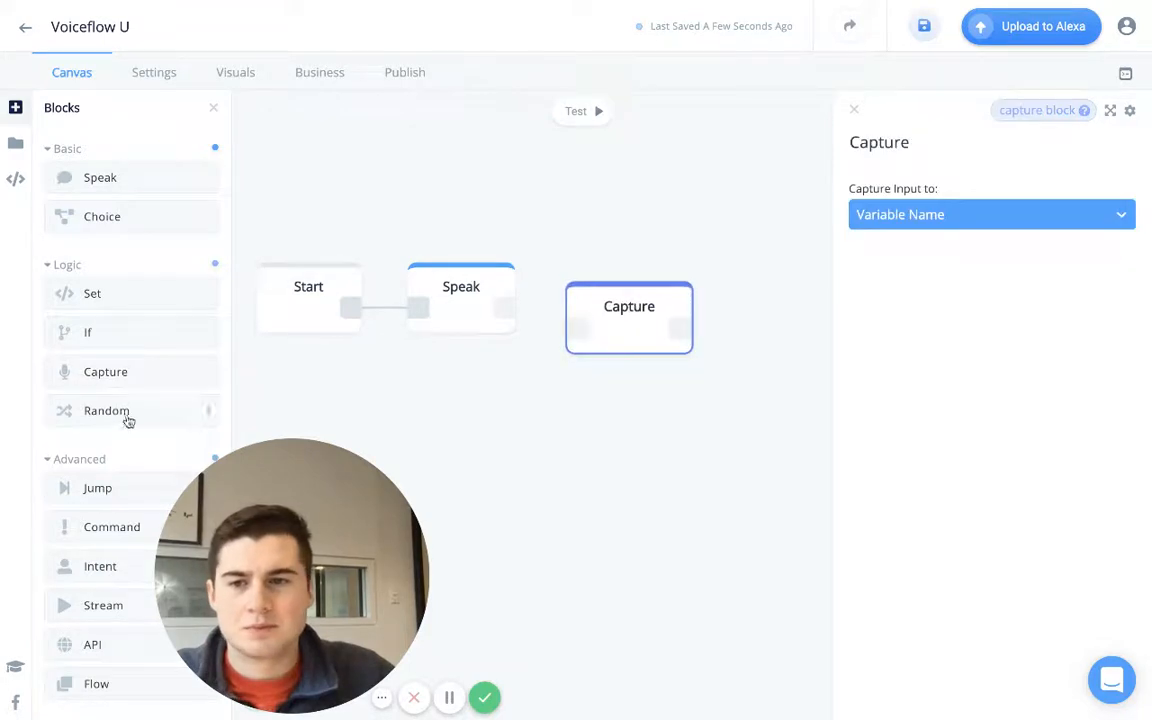
{"action": "left_click", "coordinate": [80, 458]}
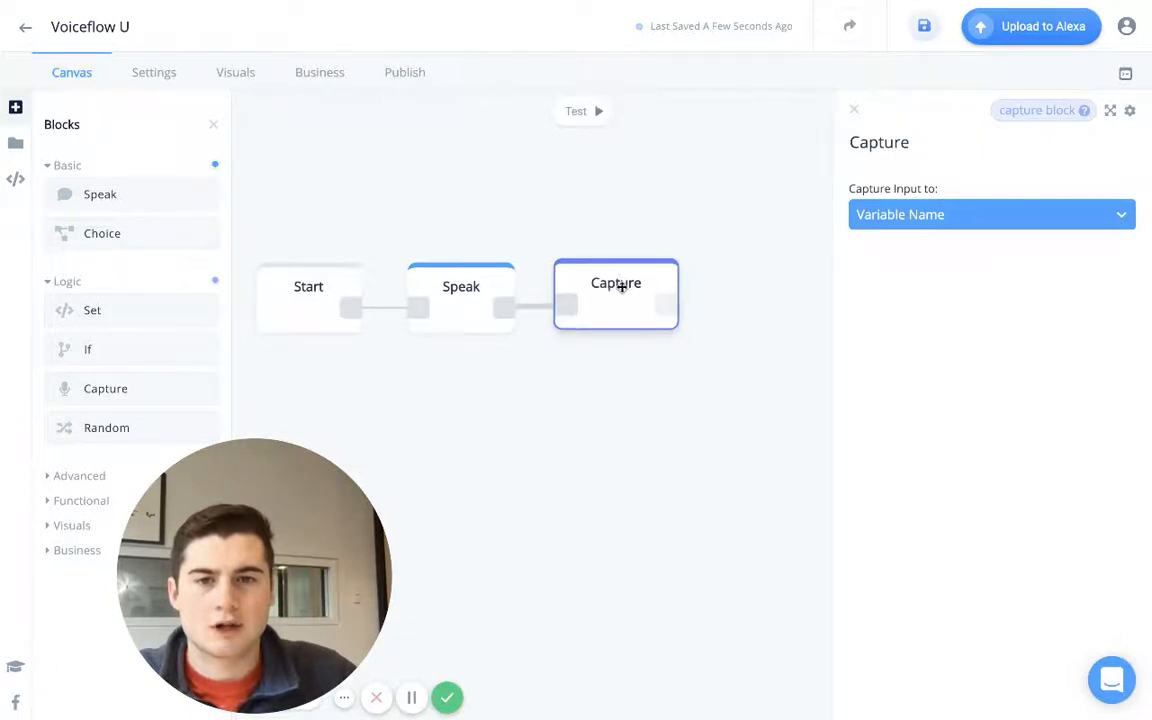
{"action": "left_click", "coordinate": [990, 214]}
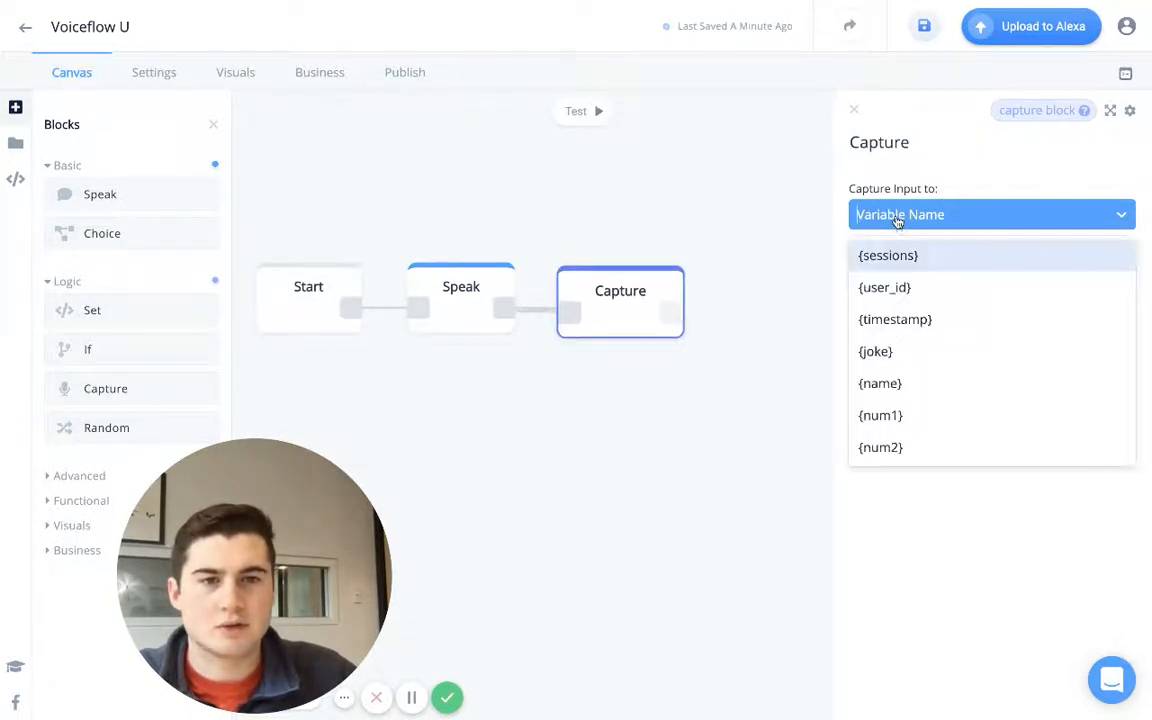
{"action": "left_click", "coordinate": [880, 414]}
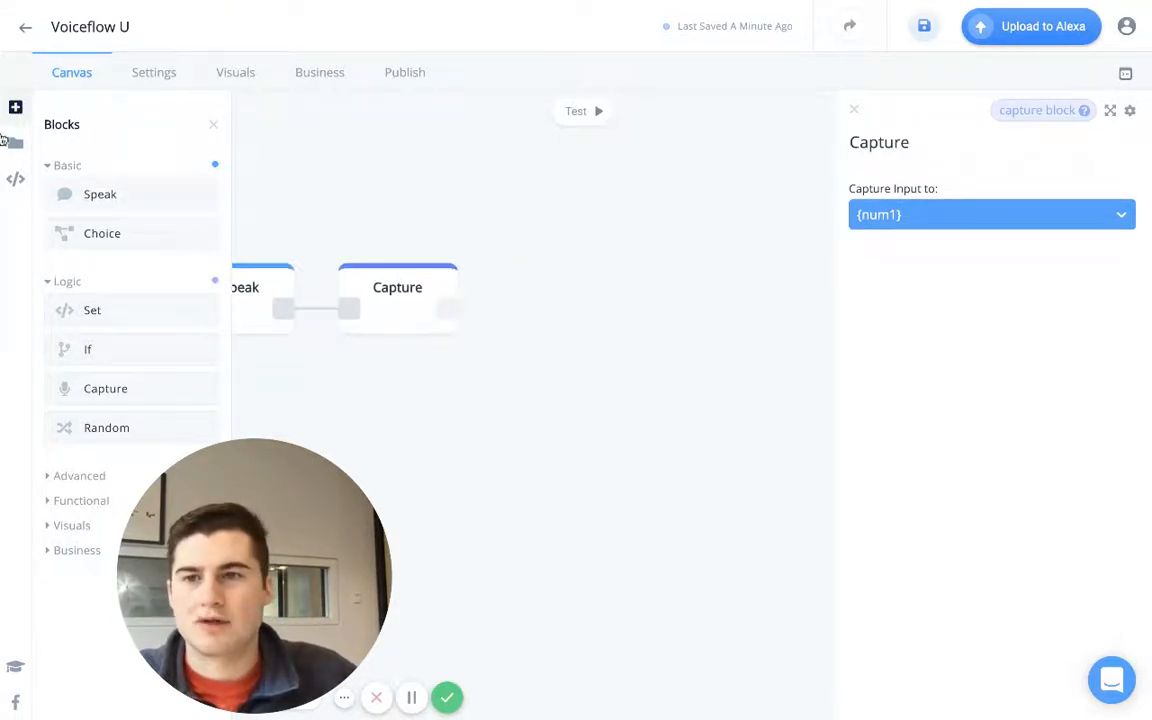
{"action": "left_click", "coordinate": [560, 292]}
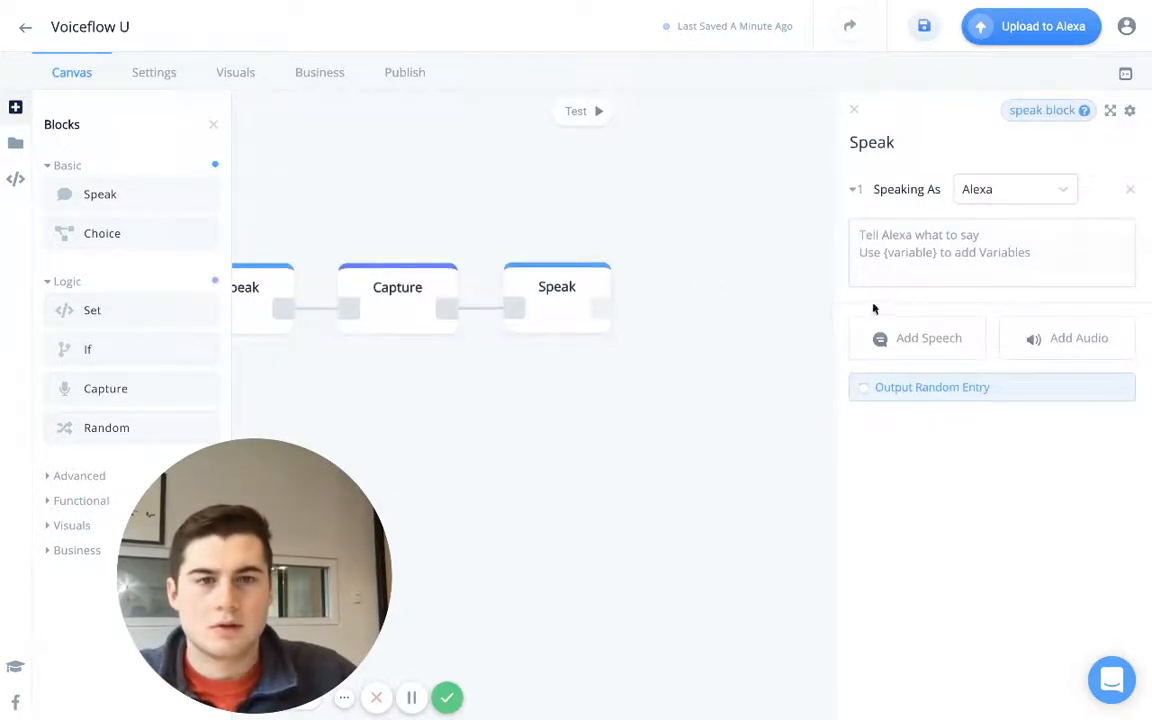
Make the second Speak block ask "What is your least favorite number?" in the Brian voice
{"action": "type", "text": "What"}
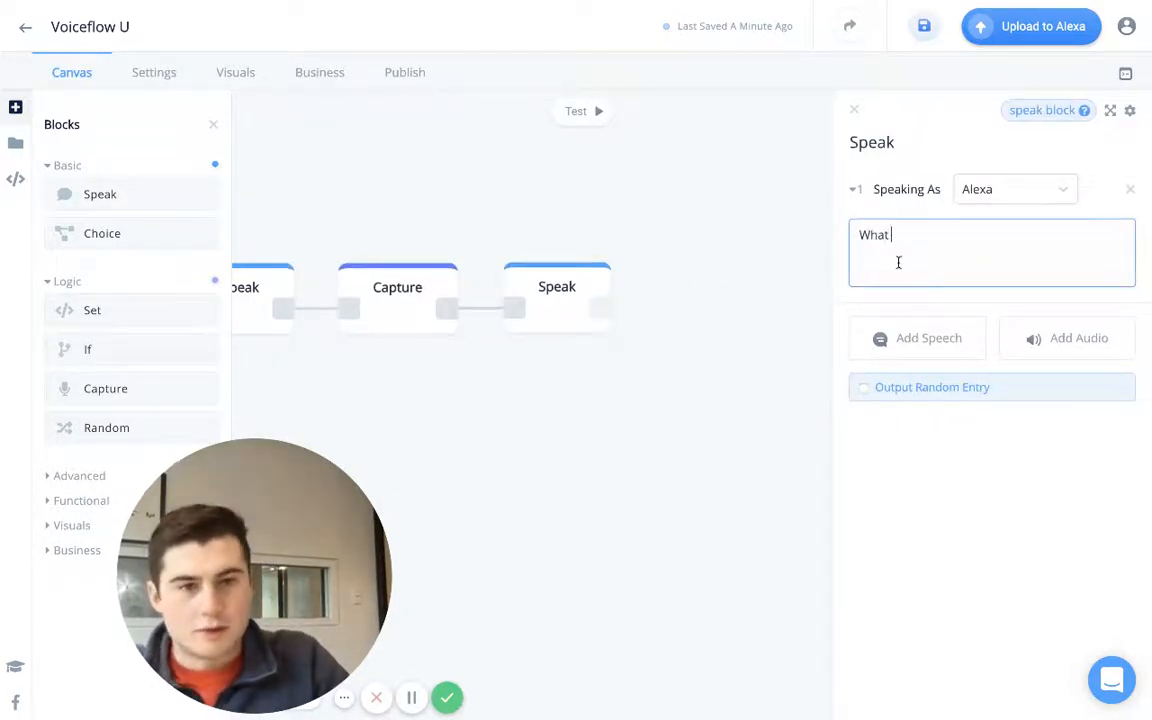
{"action": "type", "text": "is your"}
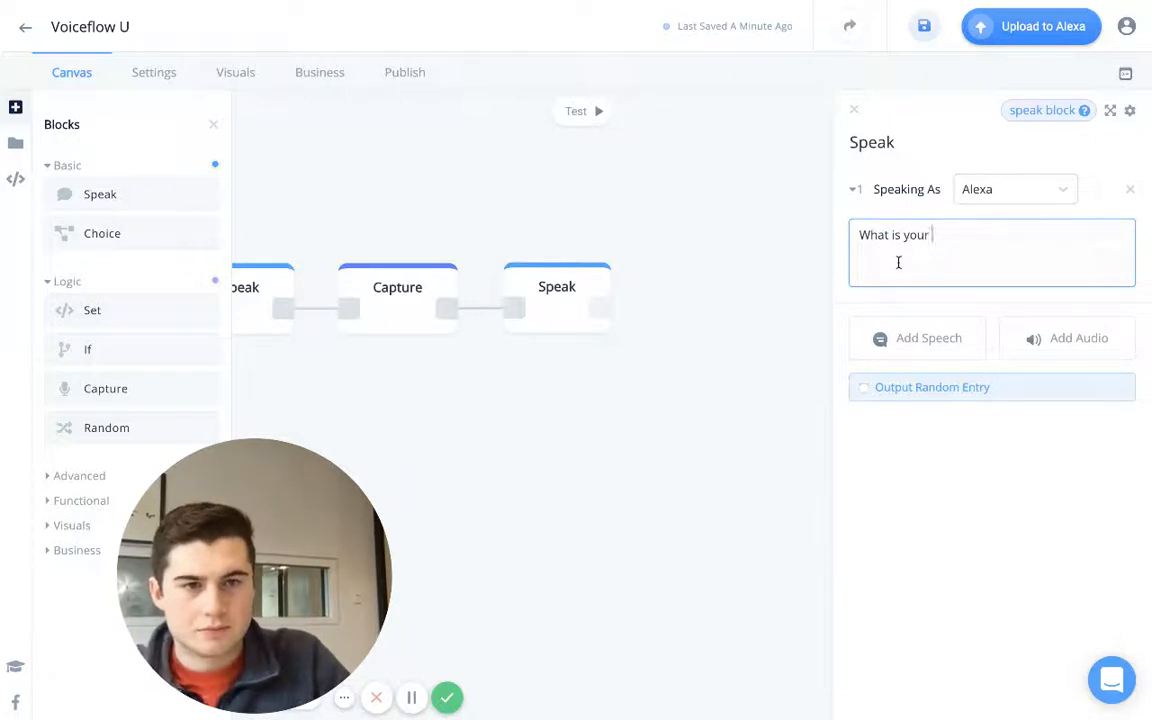
{"action": "type", "text": "least favorite number?"}
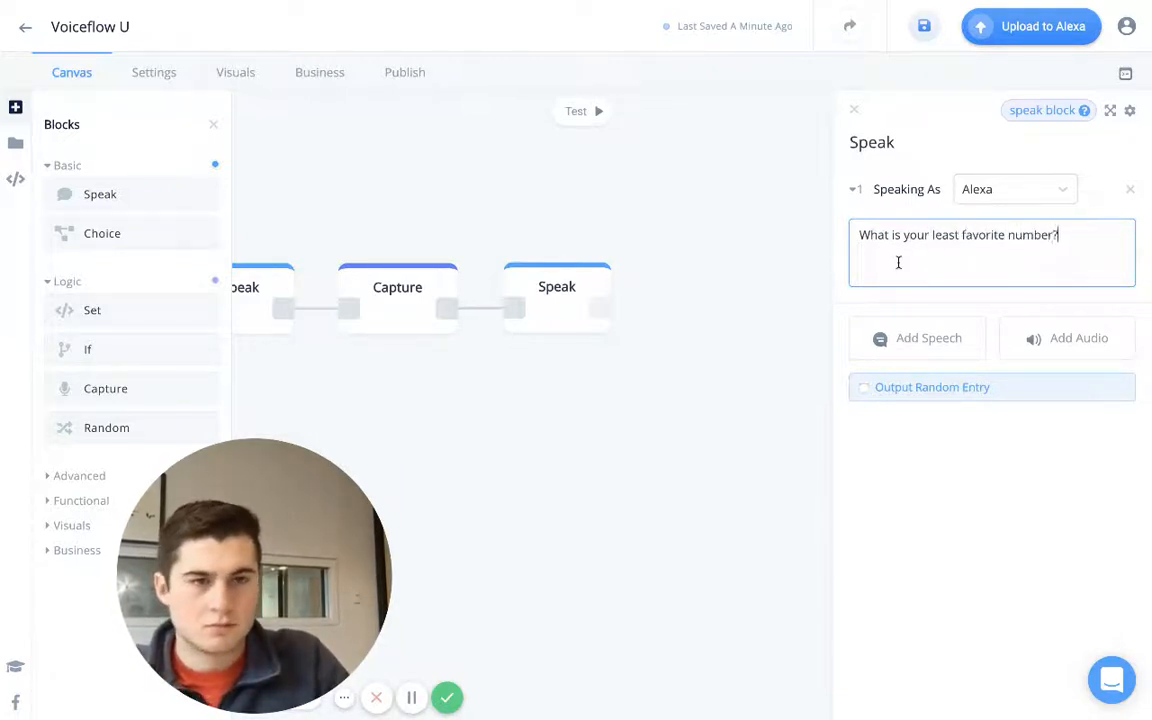
{"action": "left_click", "coordinate": [1012, 188]}
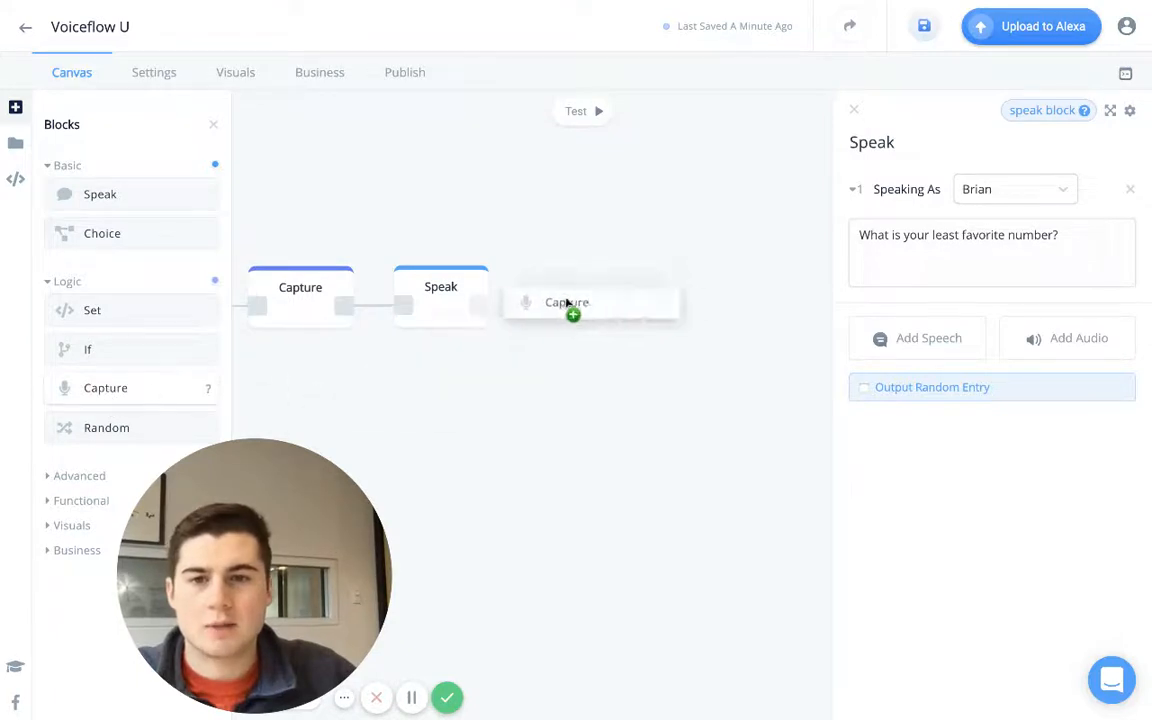
Add a second Capture block after the second Speak storing the reply in num2
{"action": "left_click", "coordinate": [580, 302]}
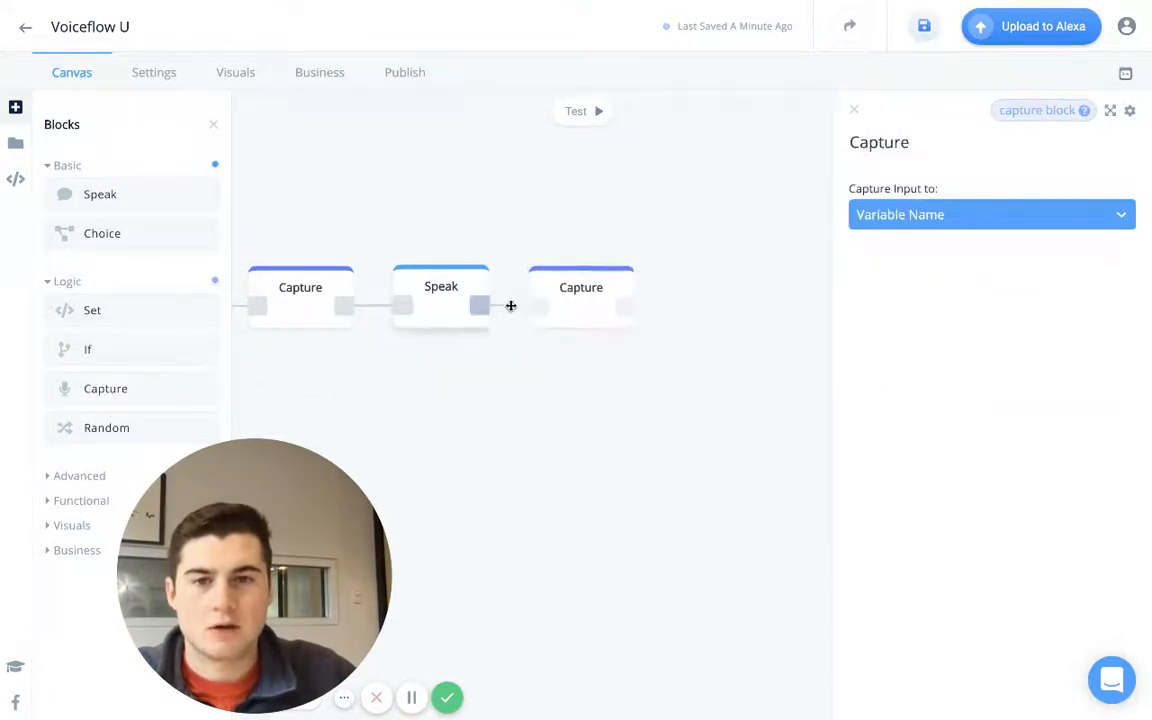
{"action": "left_click", "coordinate": [990, 214]}
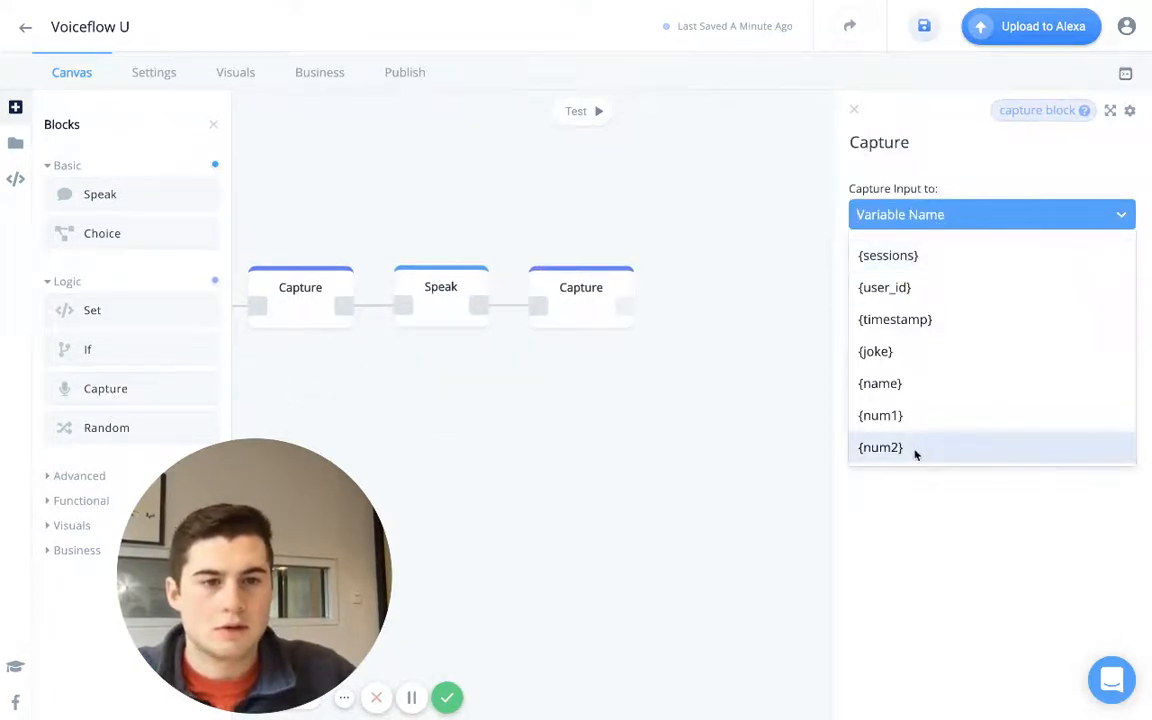
{"action": "left_click", "coordinate": [880, 448]}
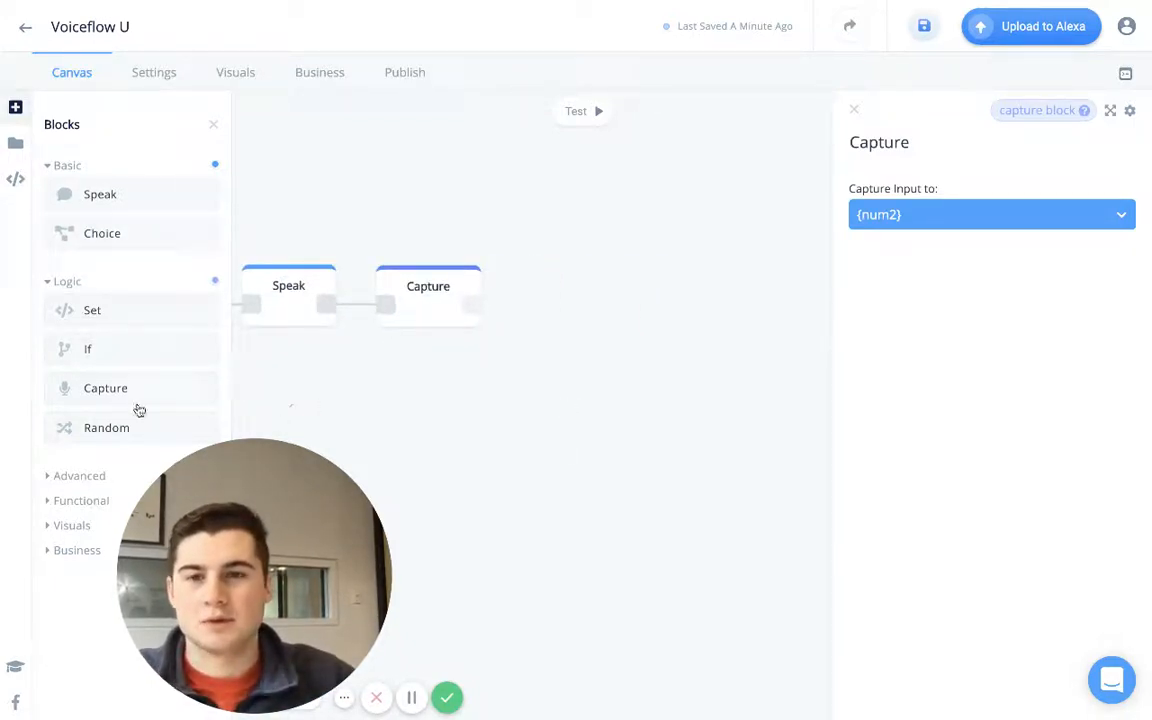
{"action": "left_click", "coordinate": [428, 296]}
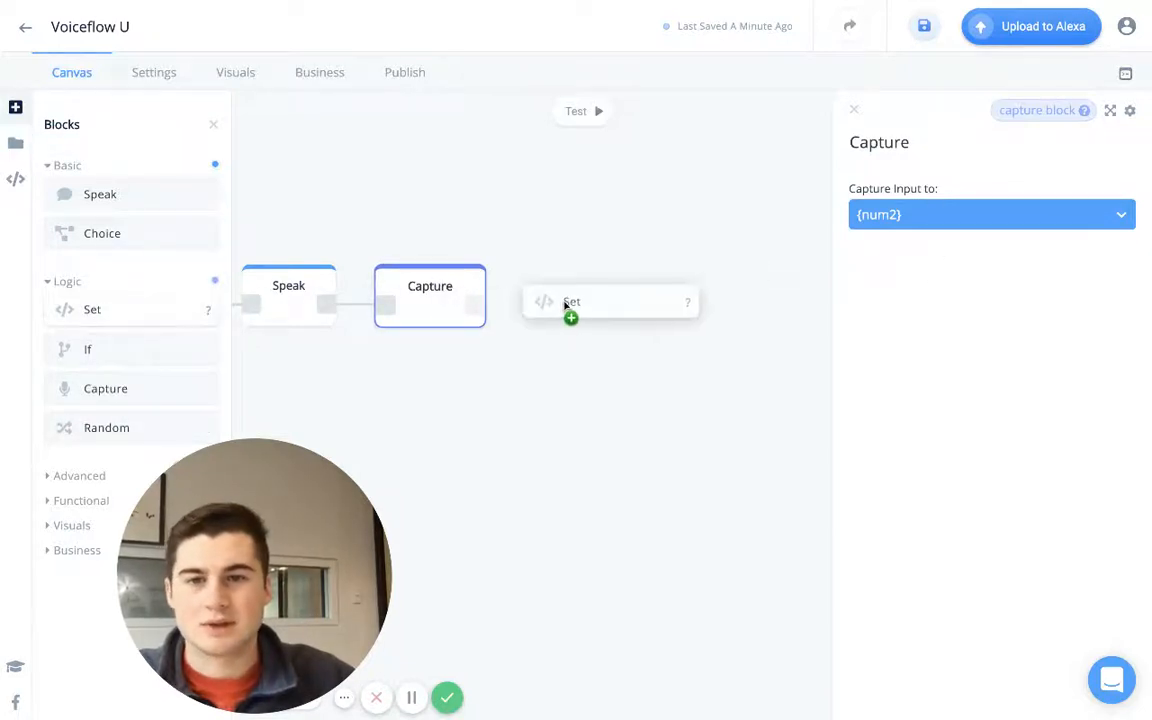
Add a Set block at the end and create a local variable named result
{"action": "left_click", "coordinate": [578, 290]}
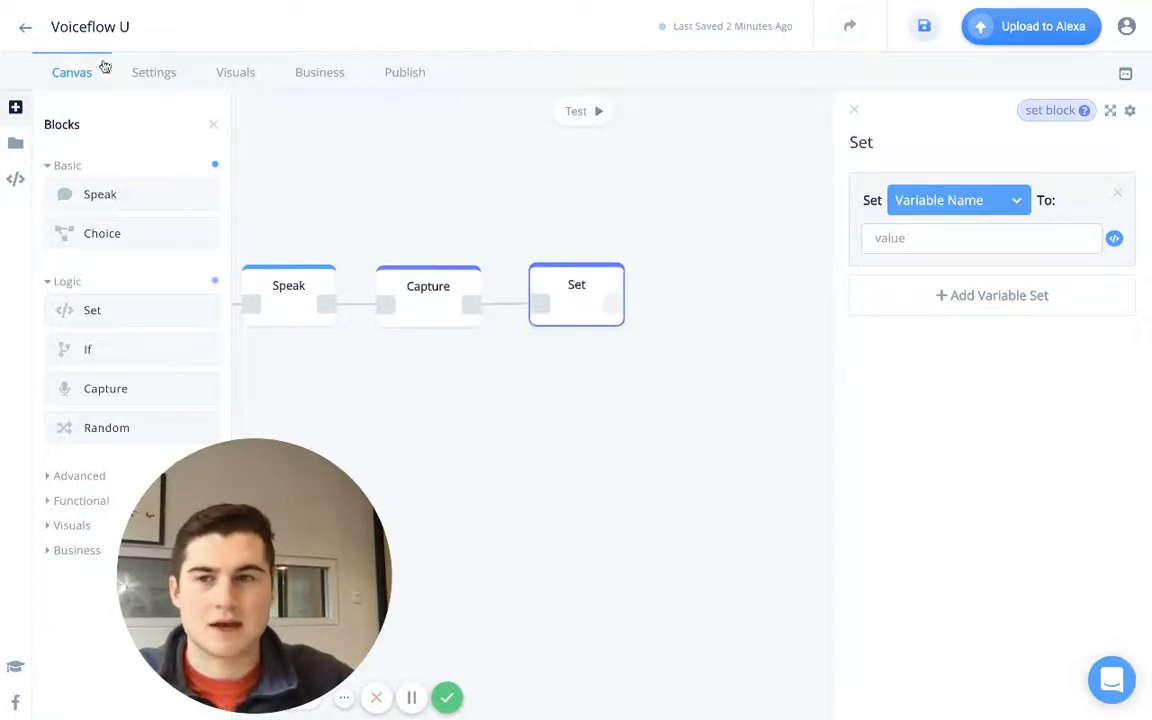
{"action": "left_click", "coordinate": [16, 180]}
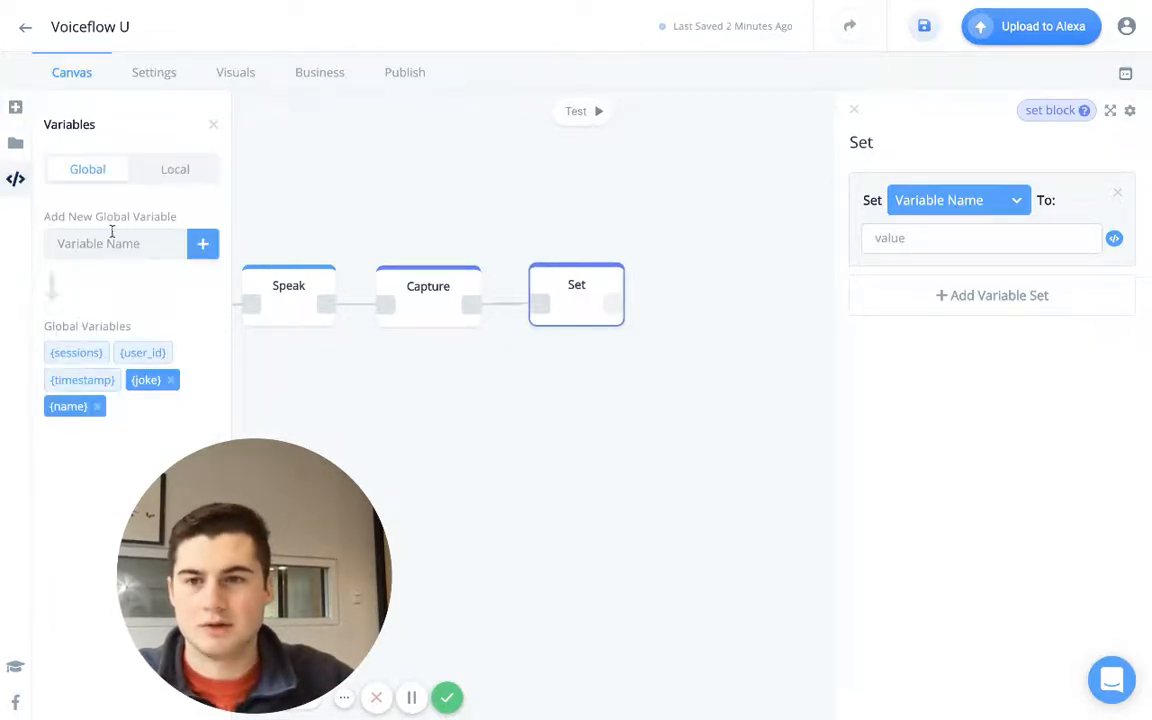
{"action": "left_click", "coordinate": [174, 168]}
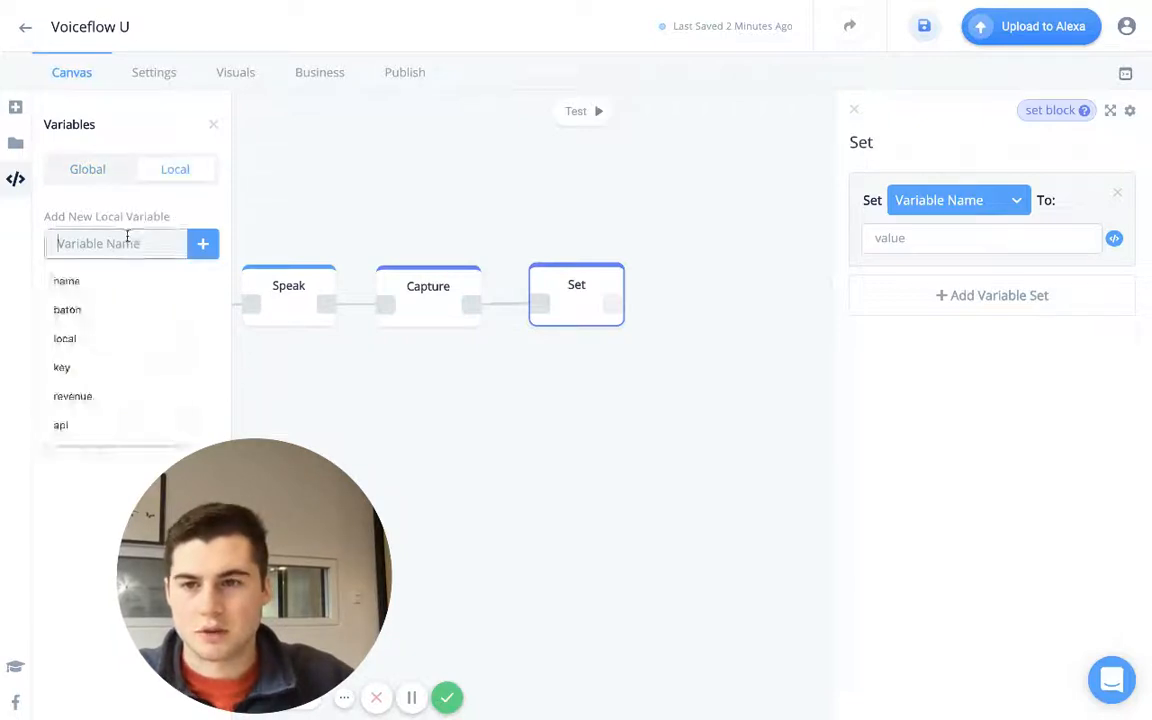
{"action": "type", "text": "result"}
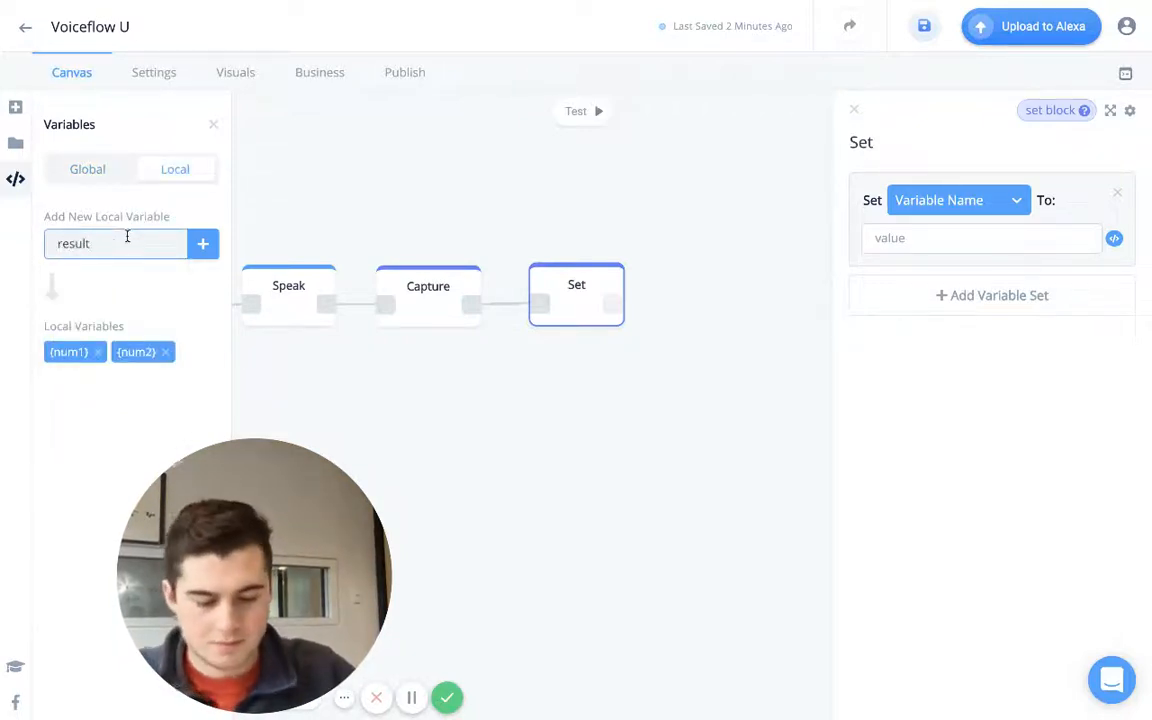
{"action": "left_click", "coordinate": [204, 244]}
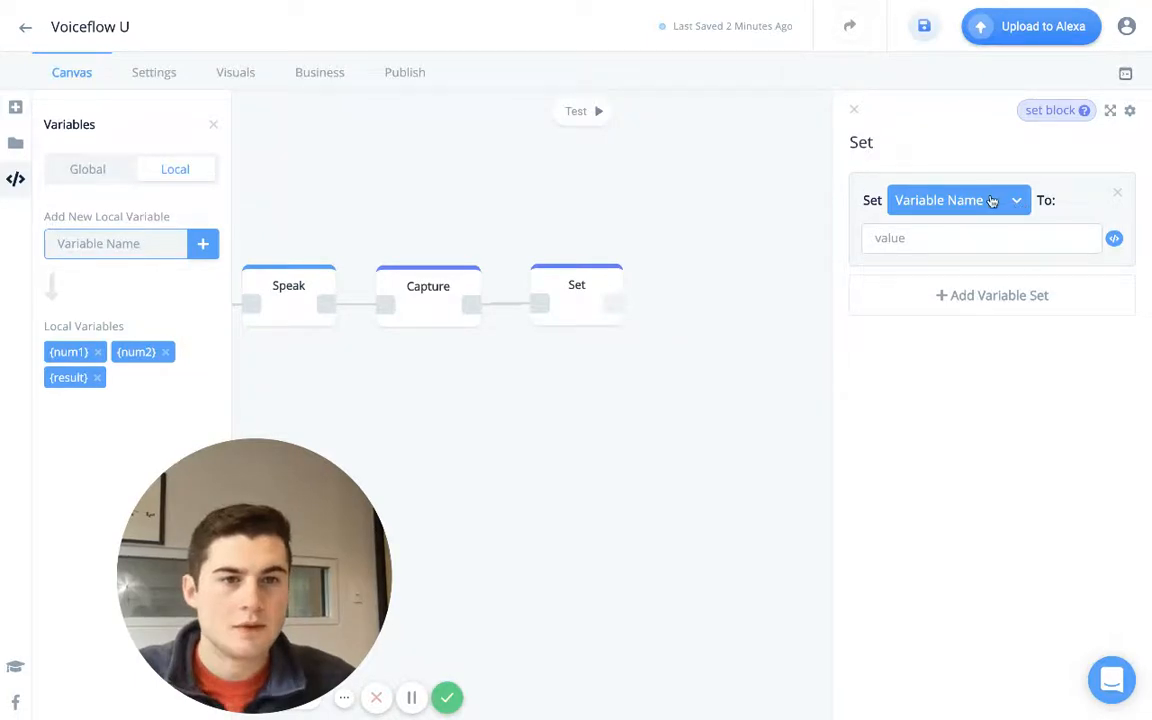
Set result to the expression num1 × num2 in the Set block
{"action": "left_click", "coordinate": [956, 200]}
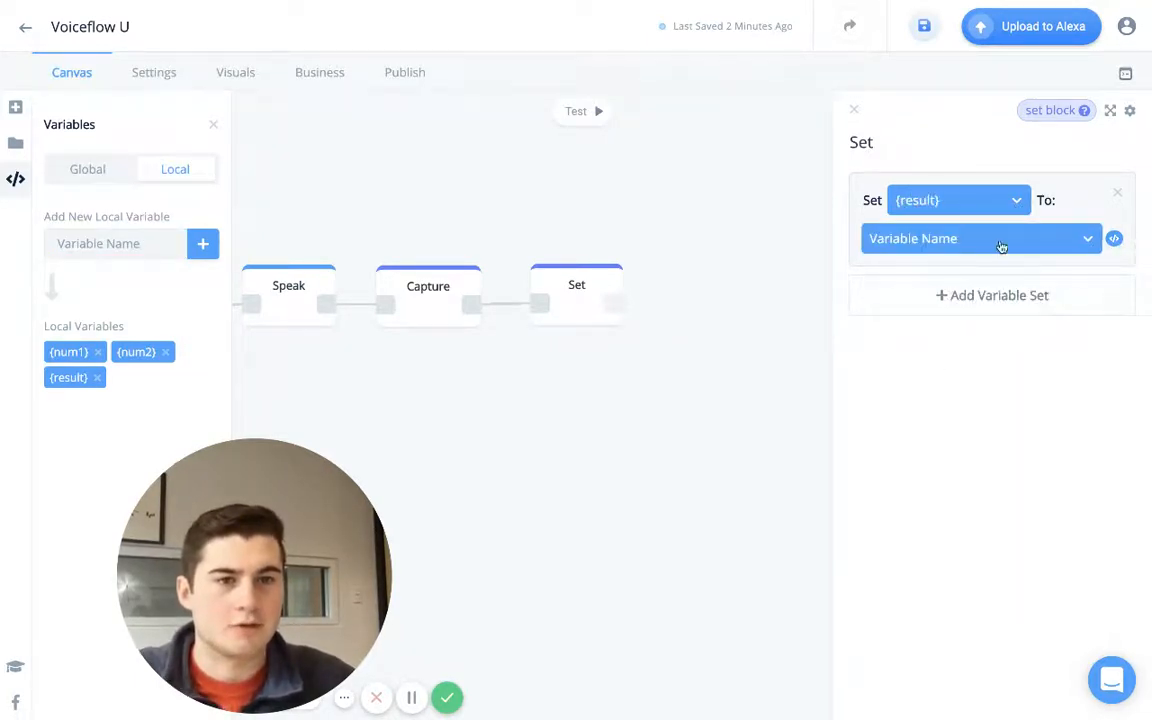
{"action": "left_click", "coordinate": [980, 238]}
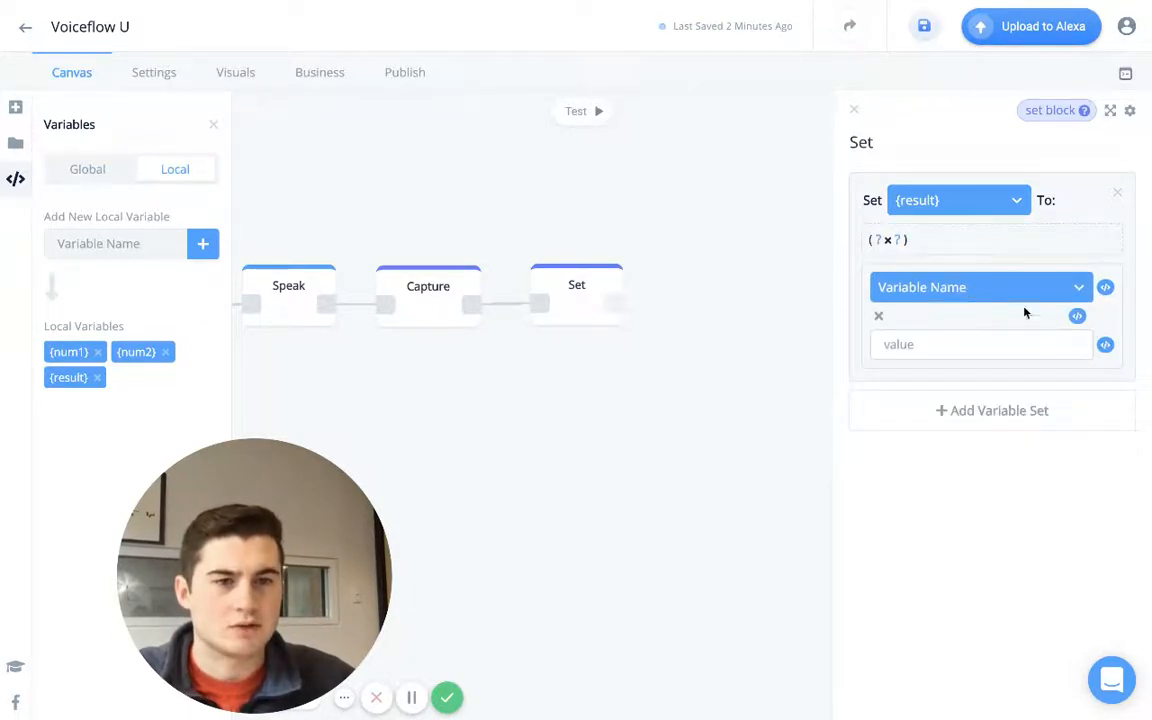
{"action": "left_click", "coordinate": [980, 288]}
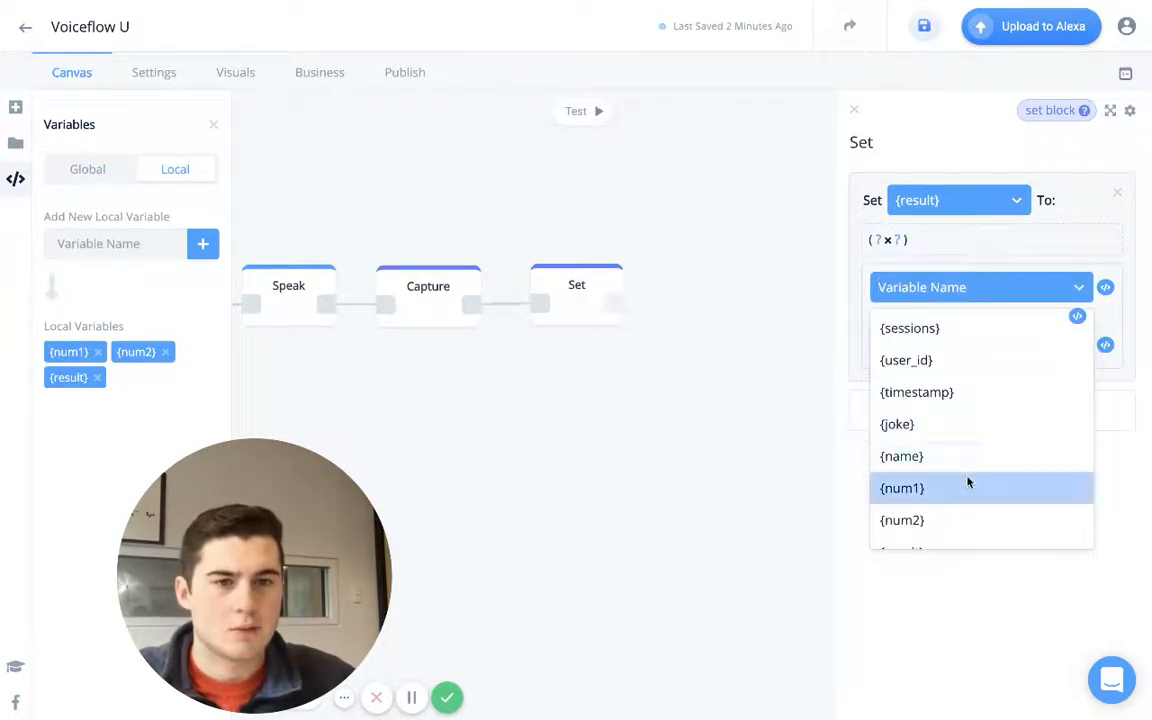
{"action": "left_click", "coordinate": [900, 488]}
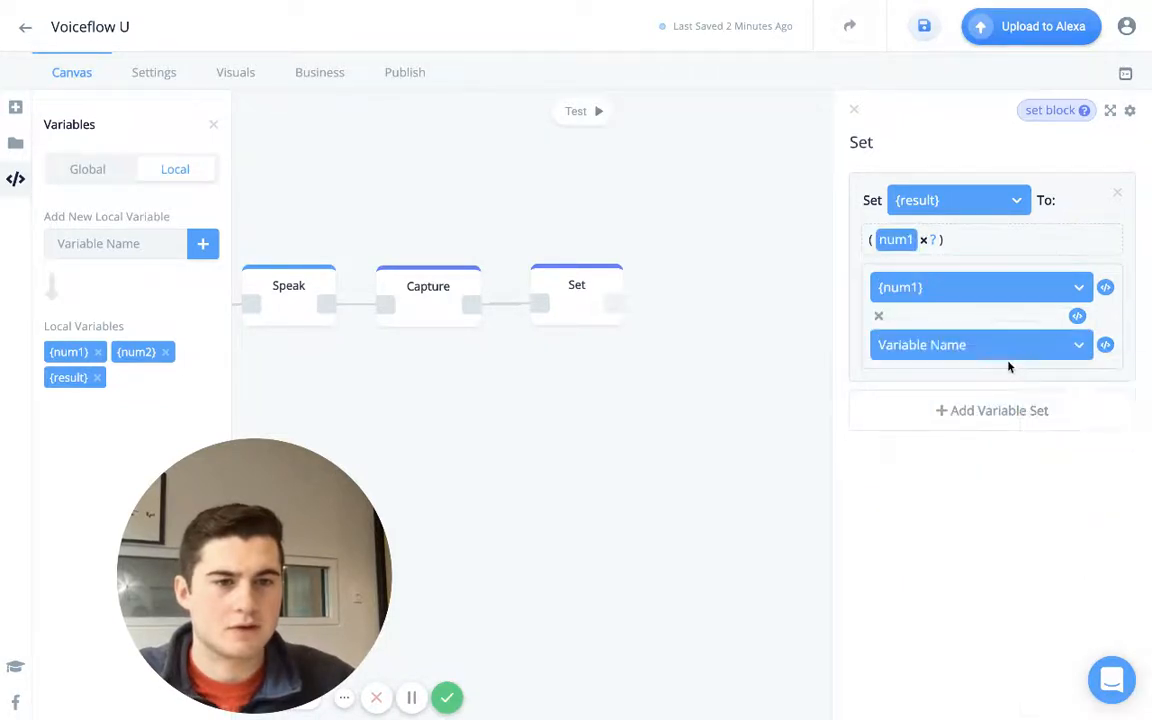
{"action": "left_click", "coordinate": [980, 344]}
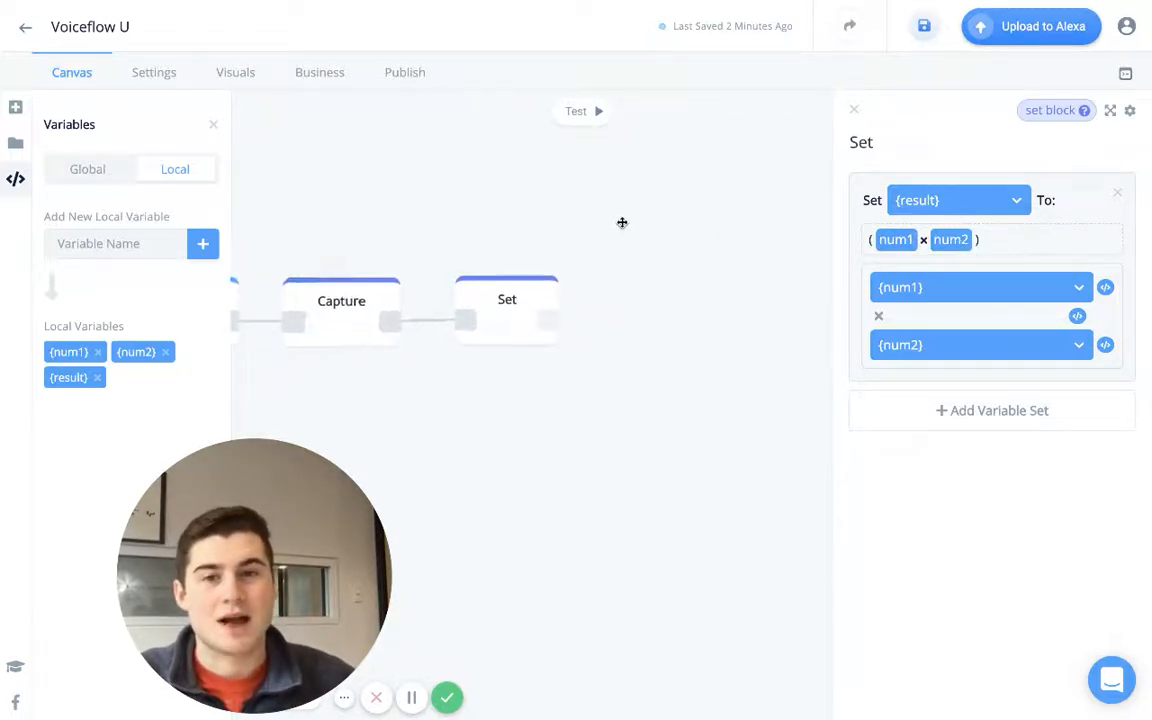
{"action": "left_click", "coordinate": [16, 108]}
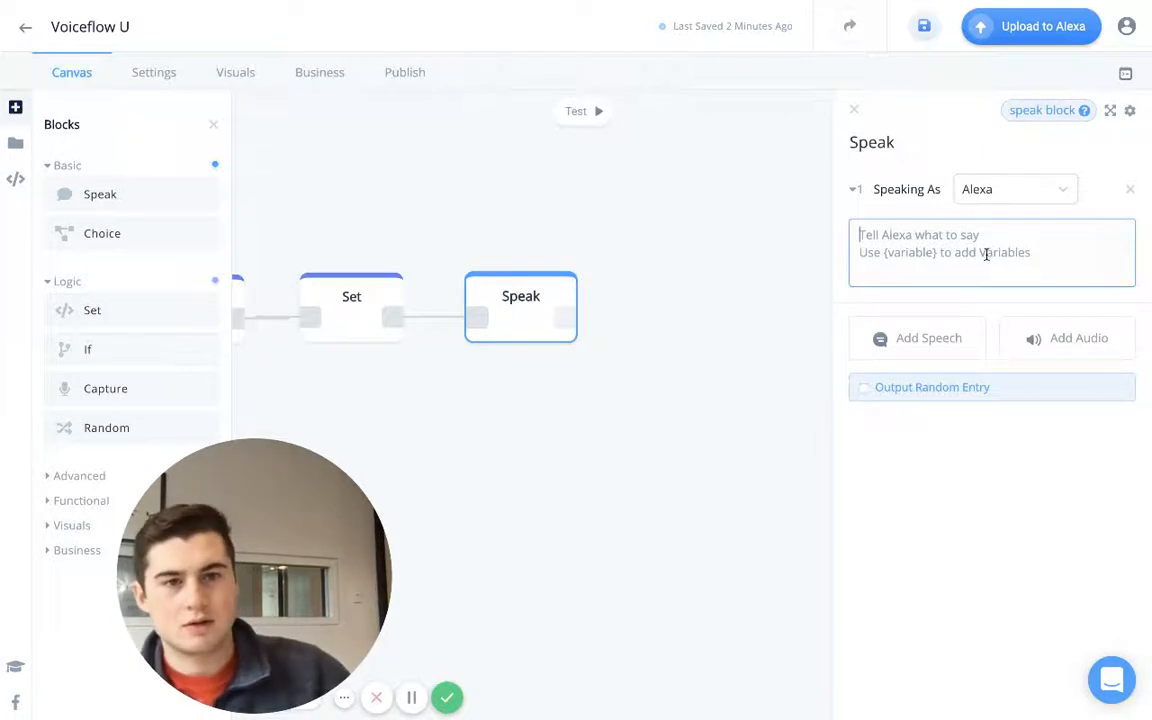
Make the final Speak block say "Your new number is {result}" in the Brian voice
{"action": "type", "text": "Your new r"}
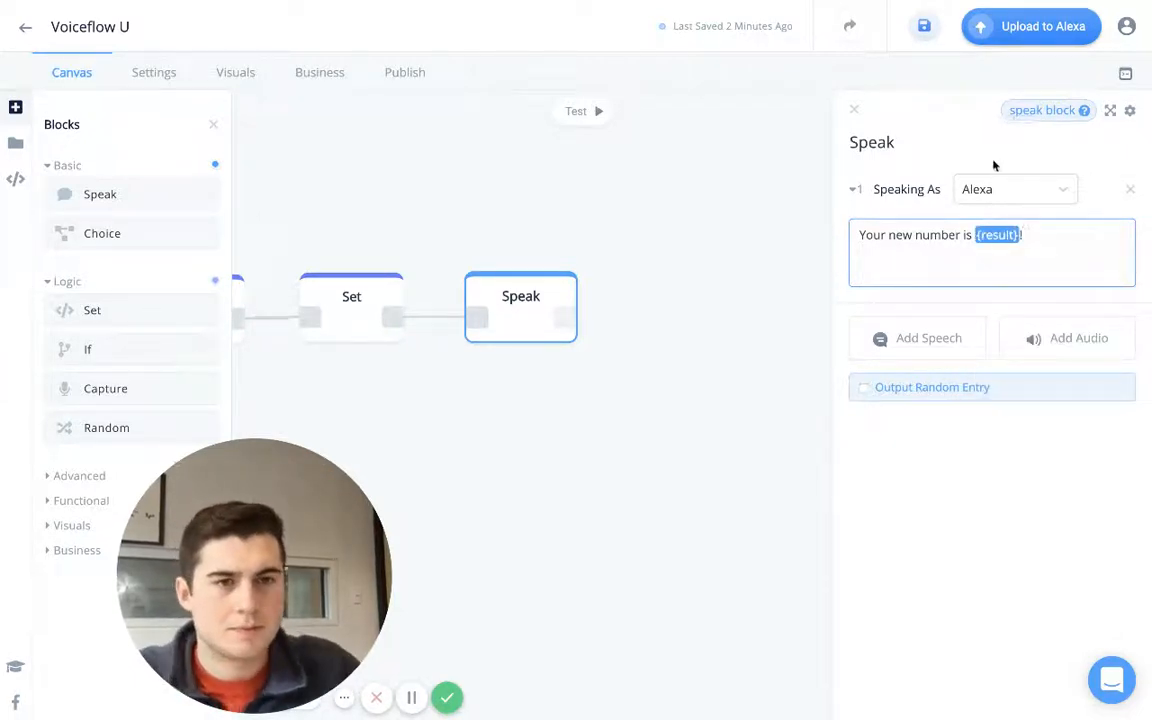
{"action": "left_click", "coordinate": [1014, 188]}
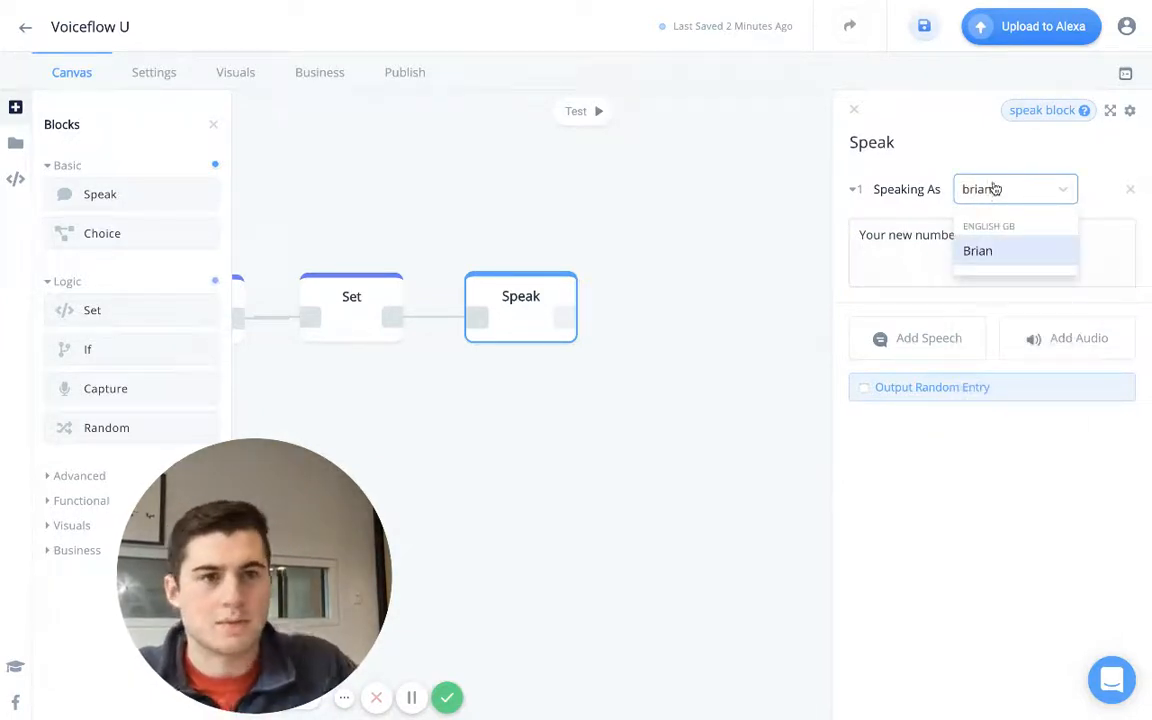
{"action": "left_click", "coordinate": [976, 252]}
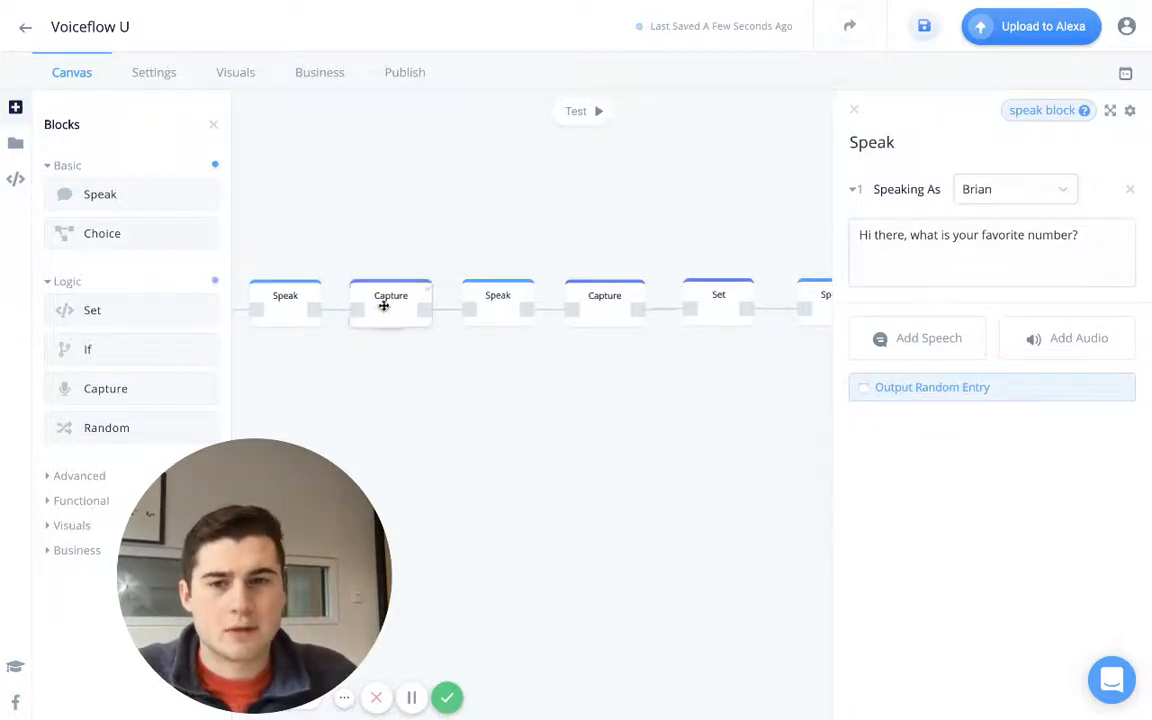
{"action": "left_click", "coordinate": [392, 304]}
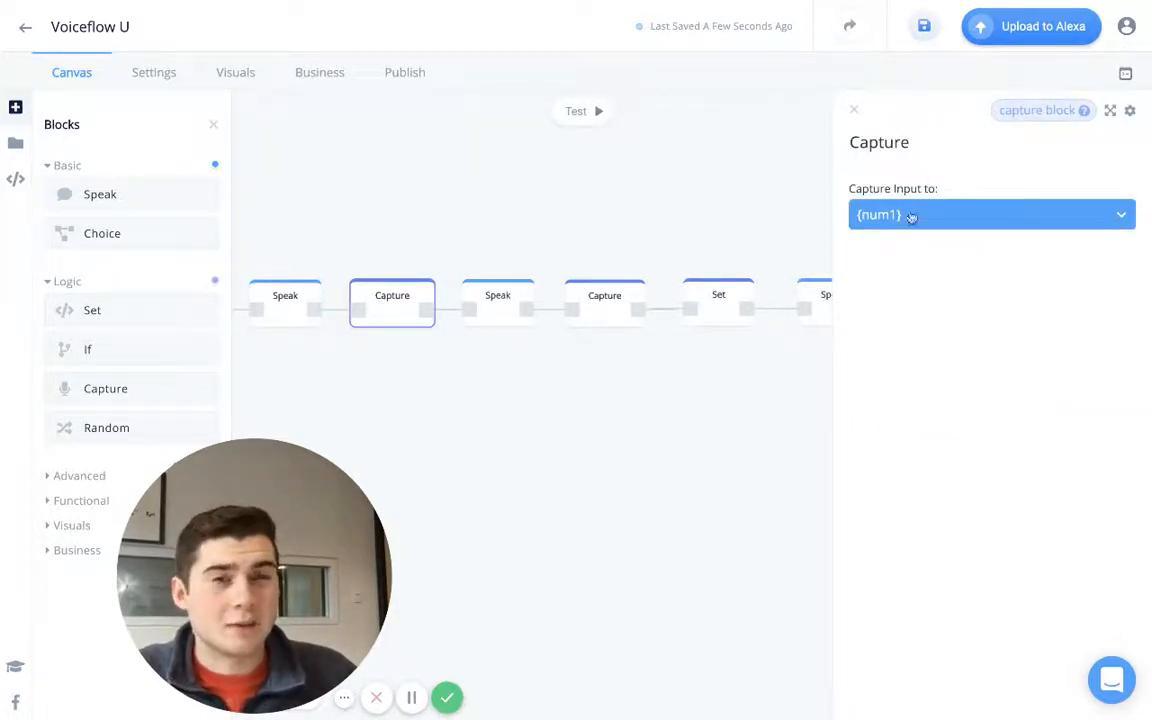
{"action": "left_click", "coordinate": [498, 296]}
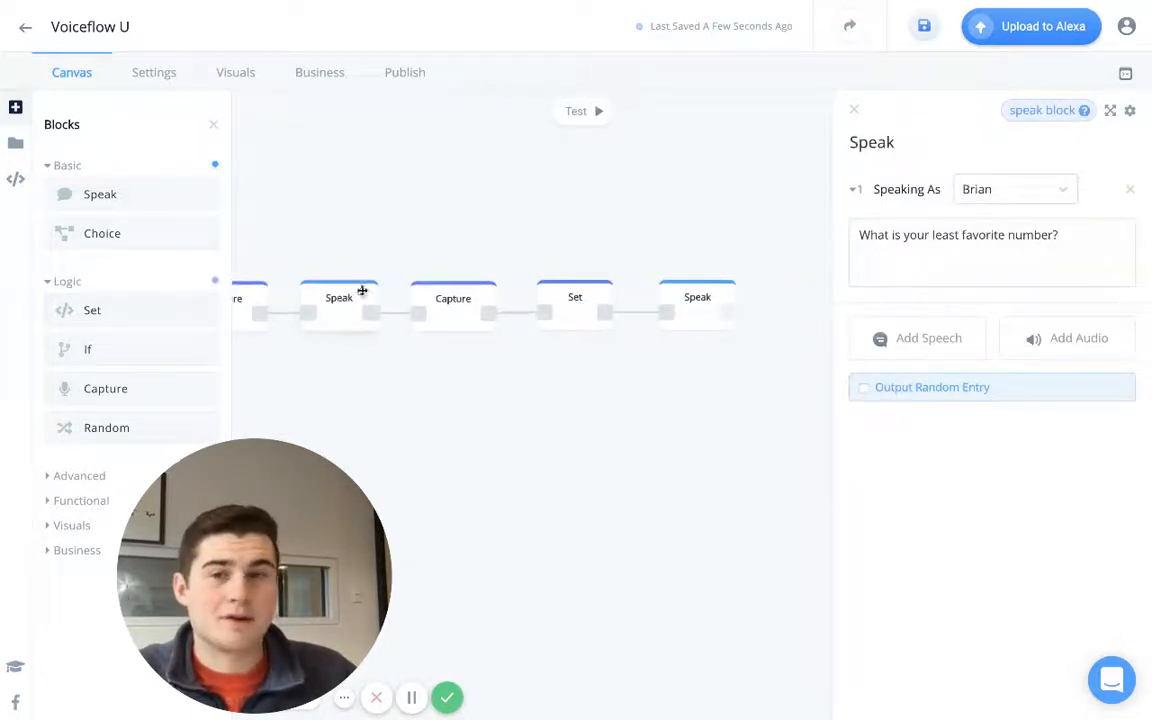
{"action": "left_click", "coordinate": [454, 306]}
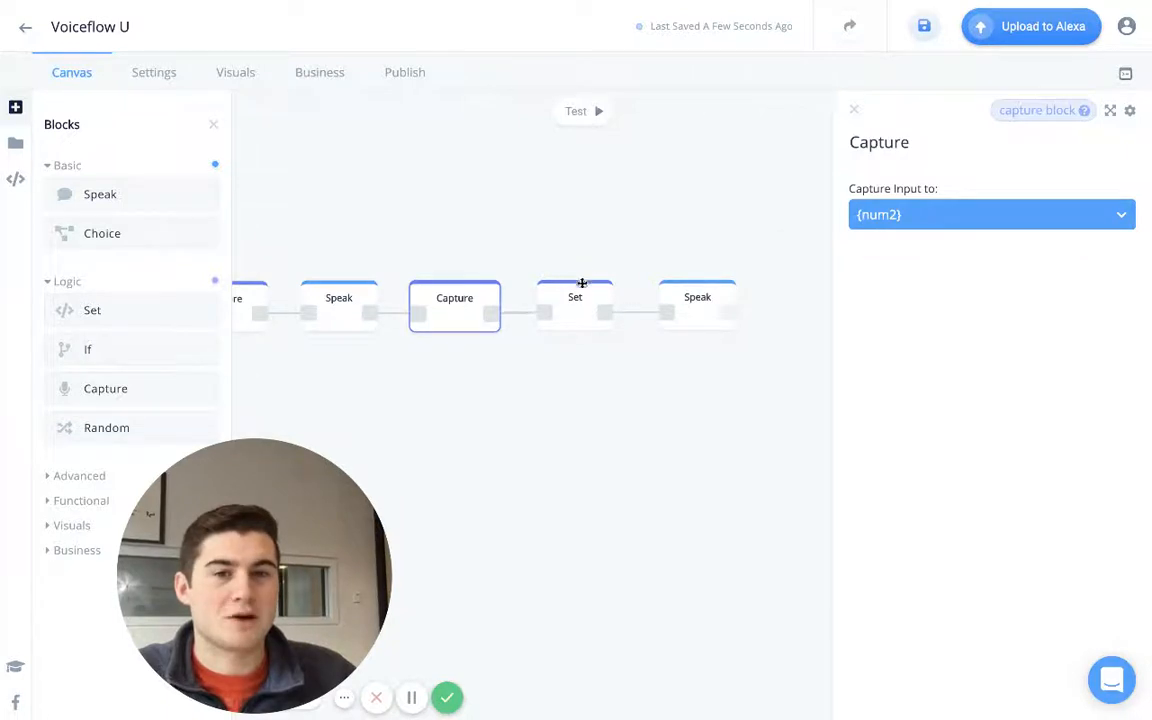
{"action": "left_click", "coordinate": [576, 304]}
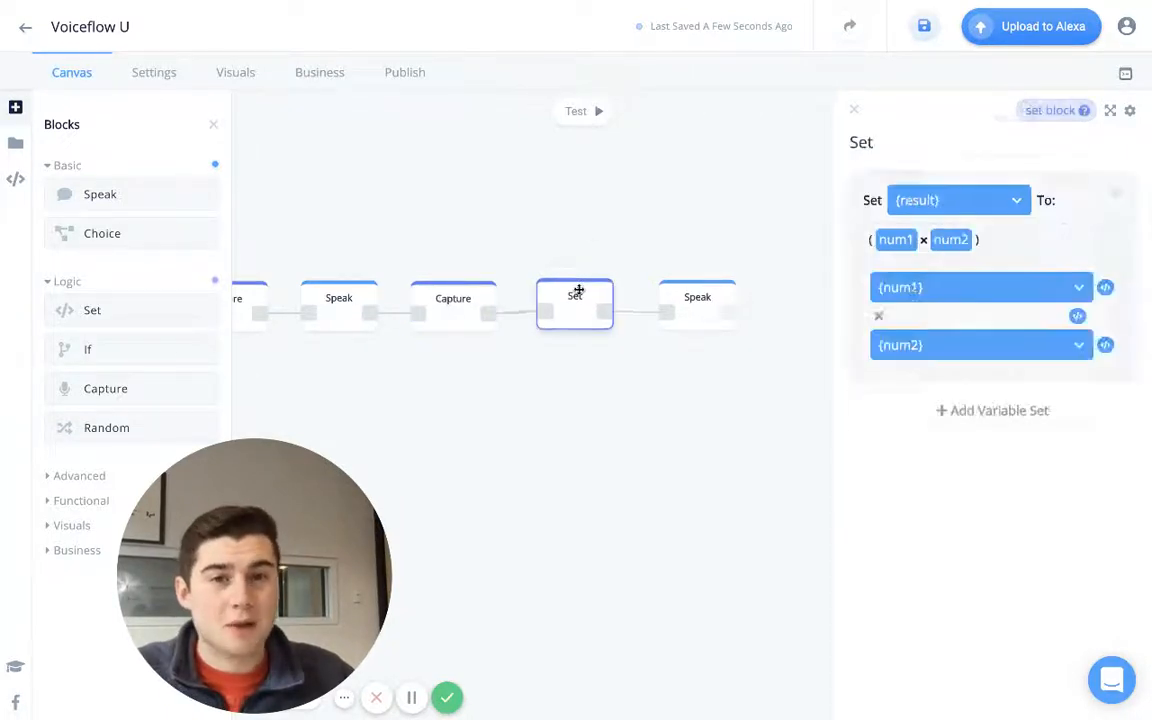
{"action": "mouse_move", "coordinate": [596, 218]}
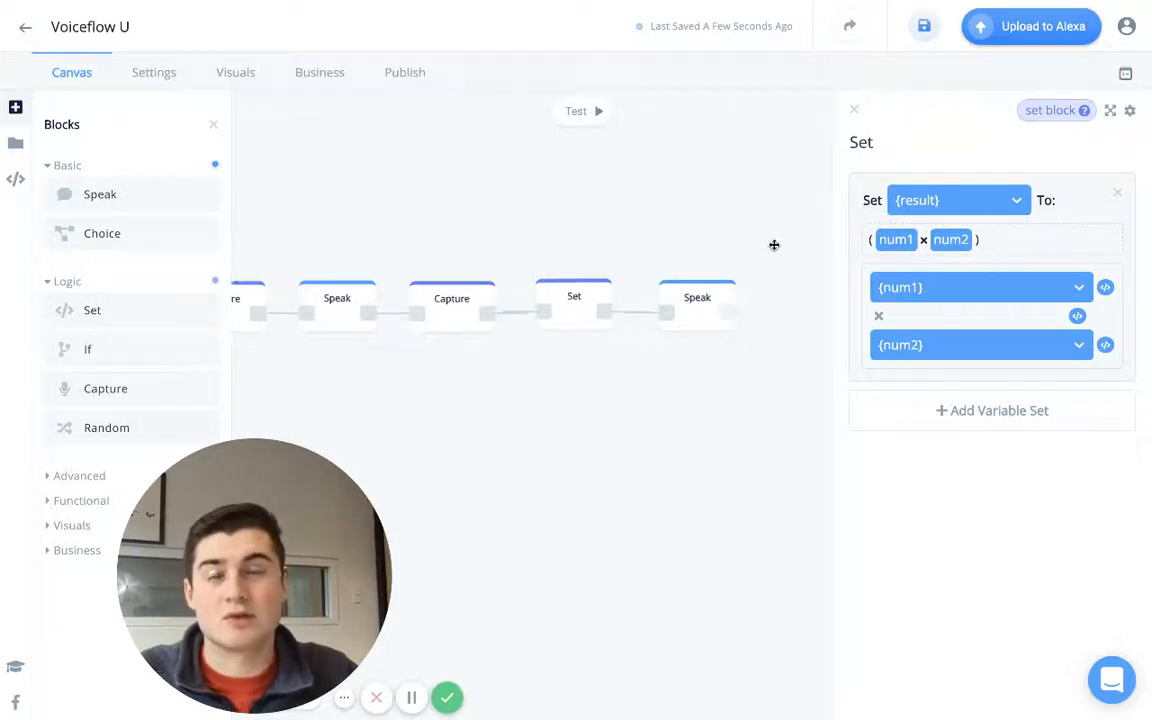
{"action": "left_click", "coordinate": [640, 312]}
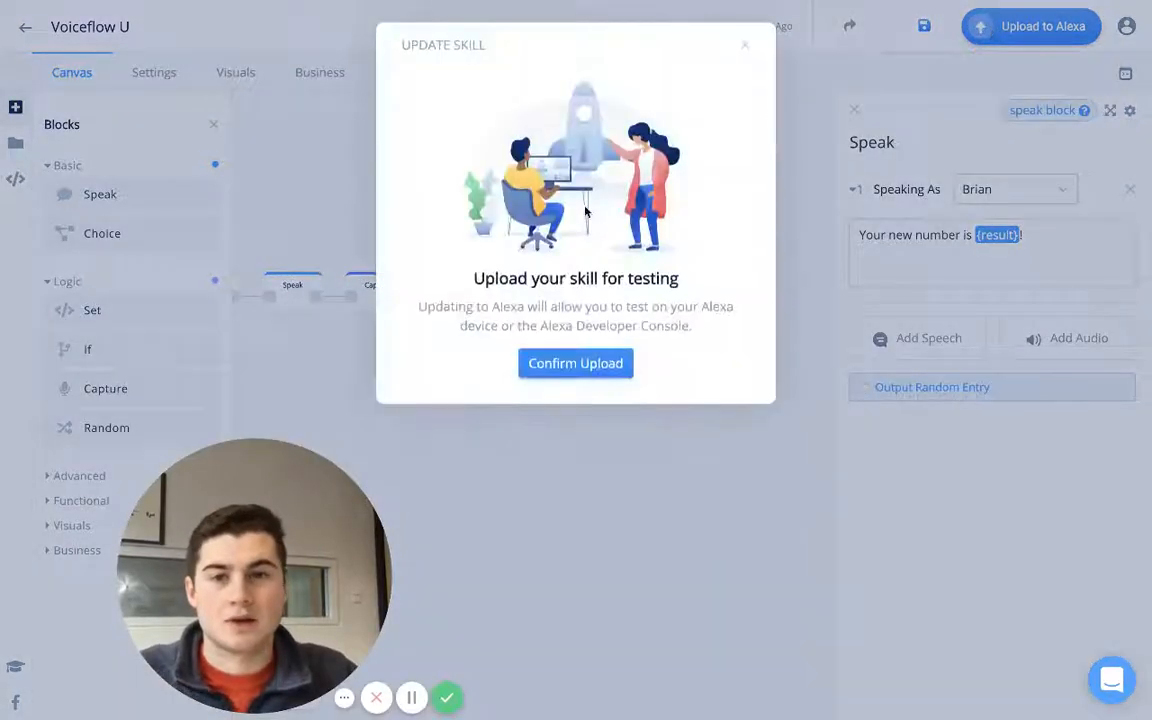
Confirm the Alexa upload, dismiss the success message, and collapse the Basic block category
{"action": "left_click", "coordinate": [576, 364]}
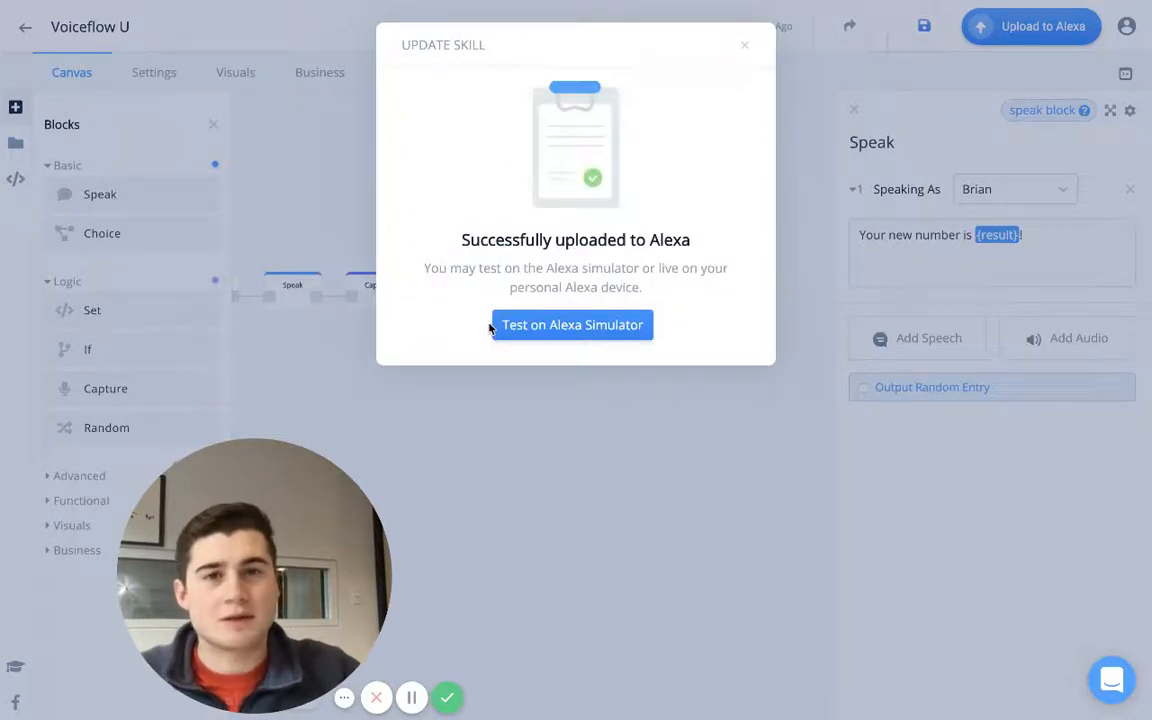
{"action": "mouse_move", "coordinate": [604, 280]}
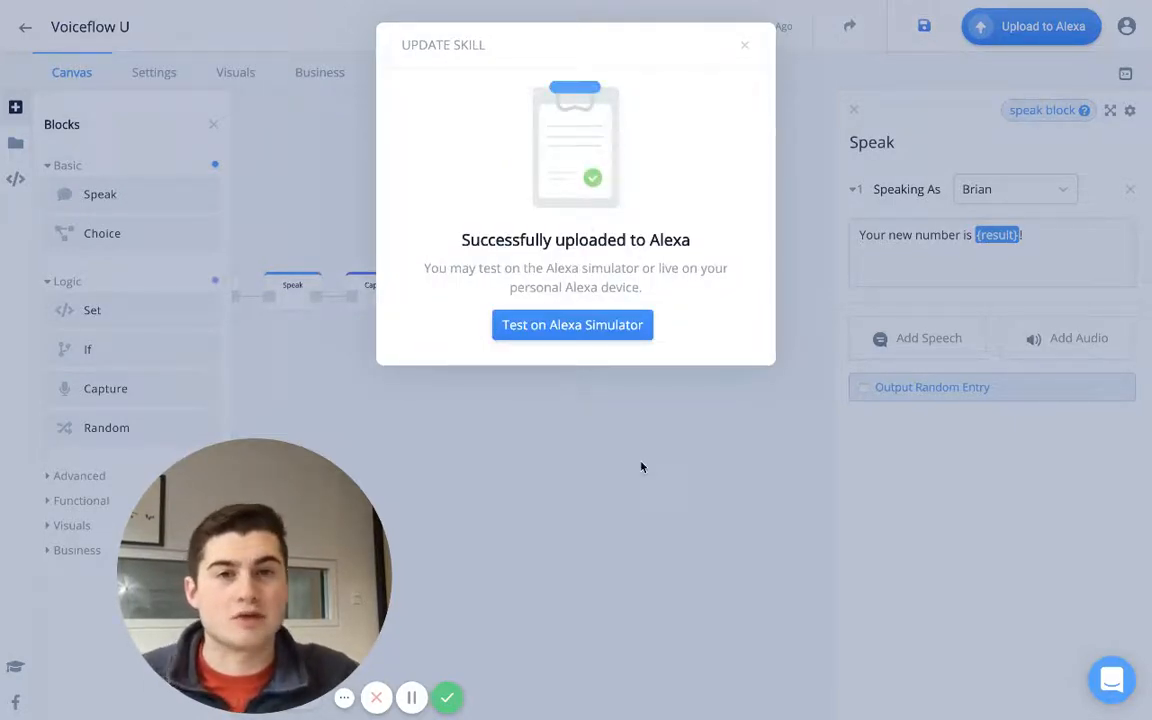
{"action": "left_click", "coordinate": [744, 44]}
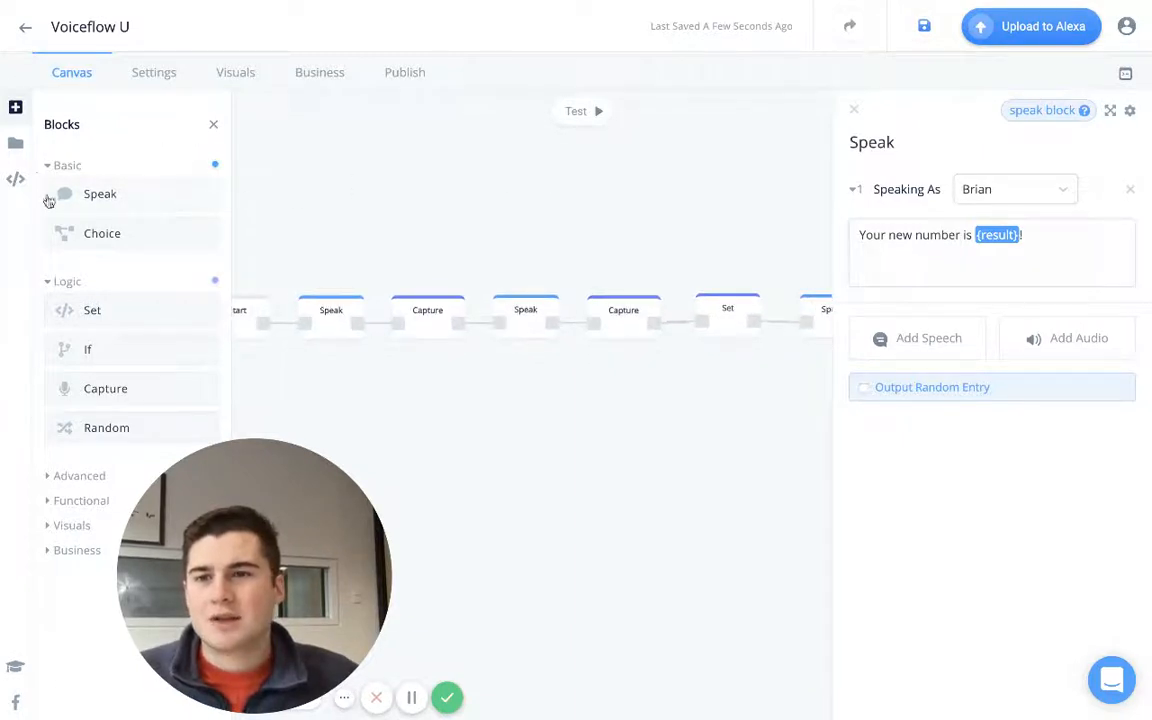
{"action": "left_click", "coordinate": [68, 164]}
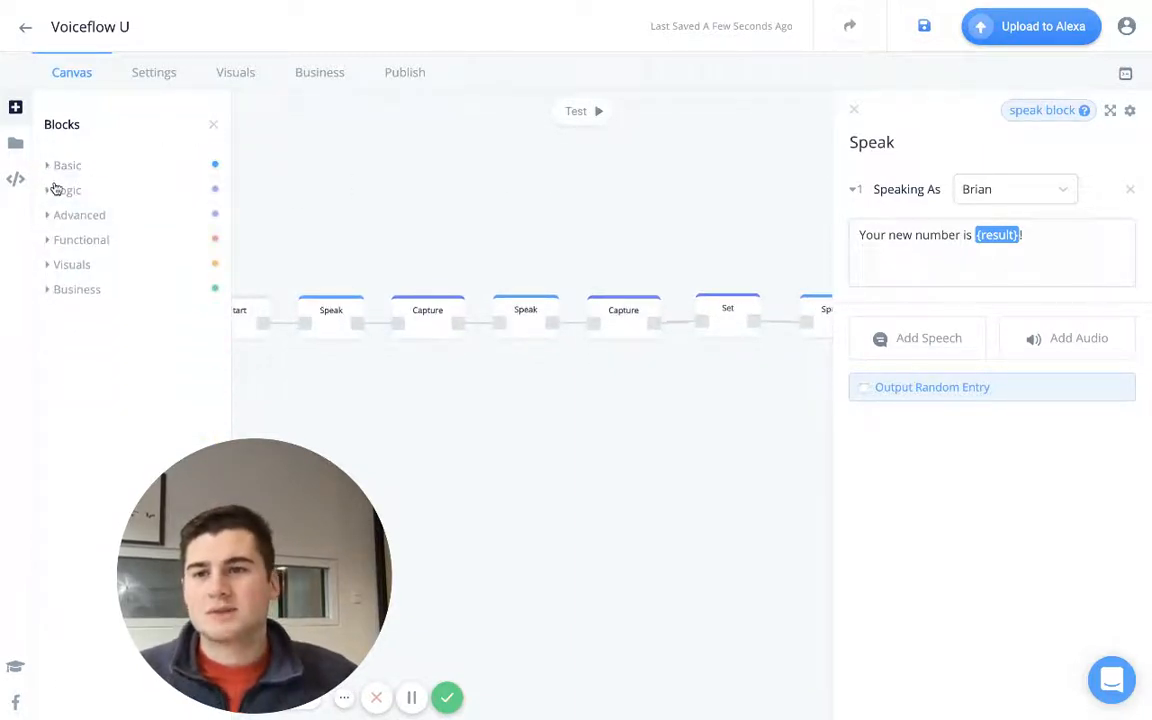